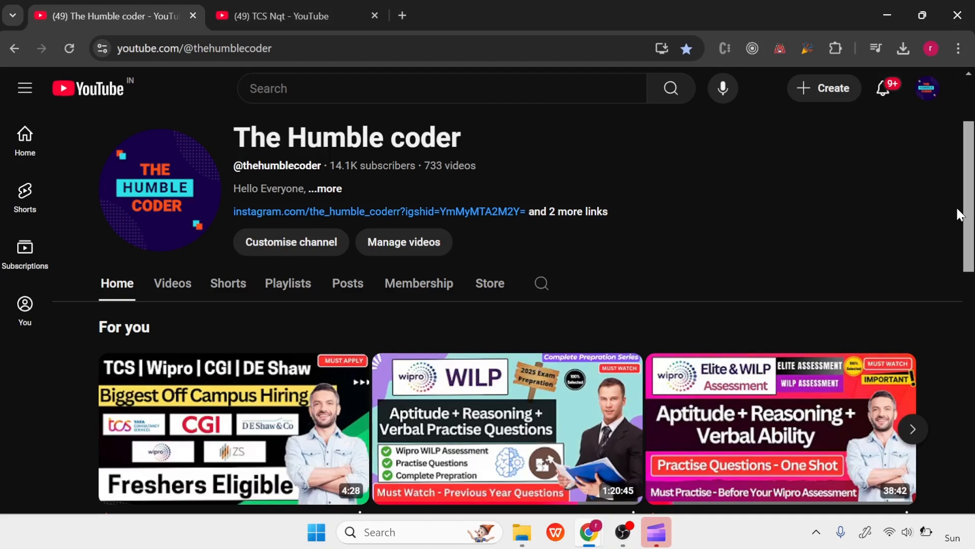
pyautogui.moveTo(329, 19)
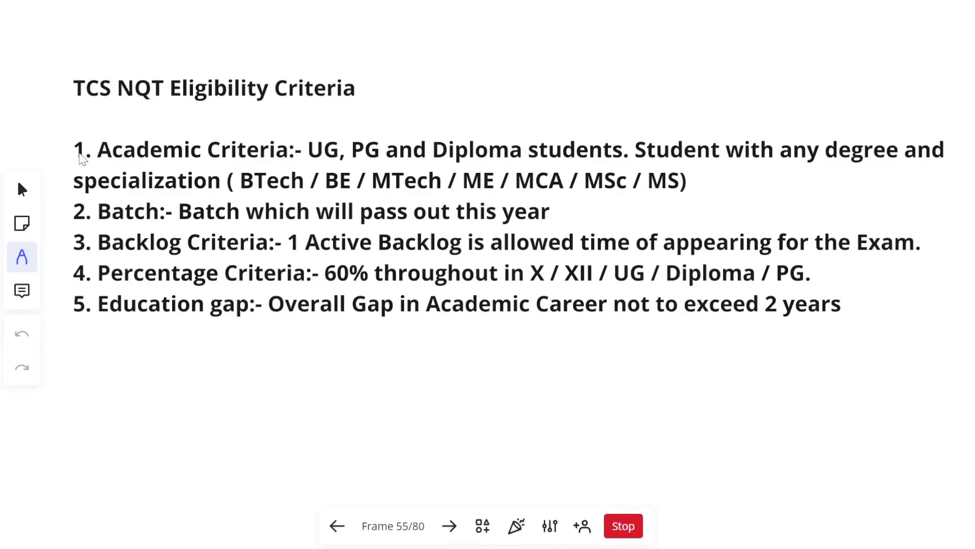
# Tick the academic and batch criteria and underline the degree names and Active Backlog.
pyautogui.moveTo(66, 158); pyautogui.dragTo(115, 136)
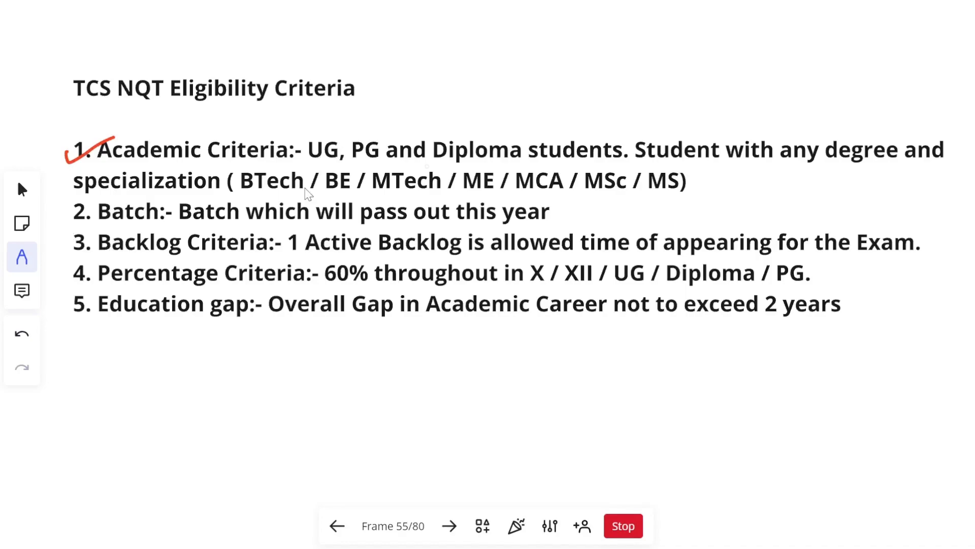
pyautogui.moveTo(391, 168)
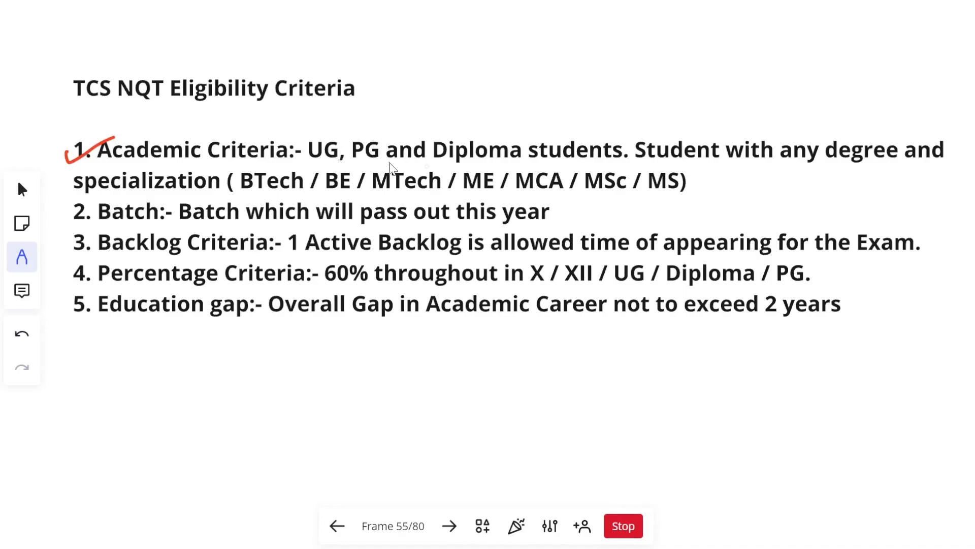
pyautogui.moveTo(588, 168)
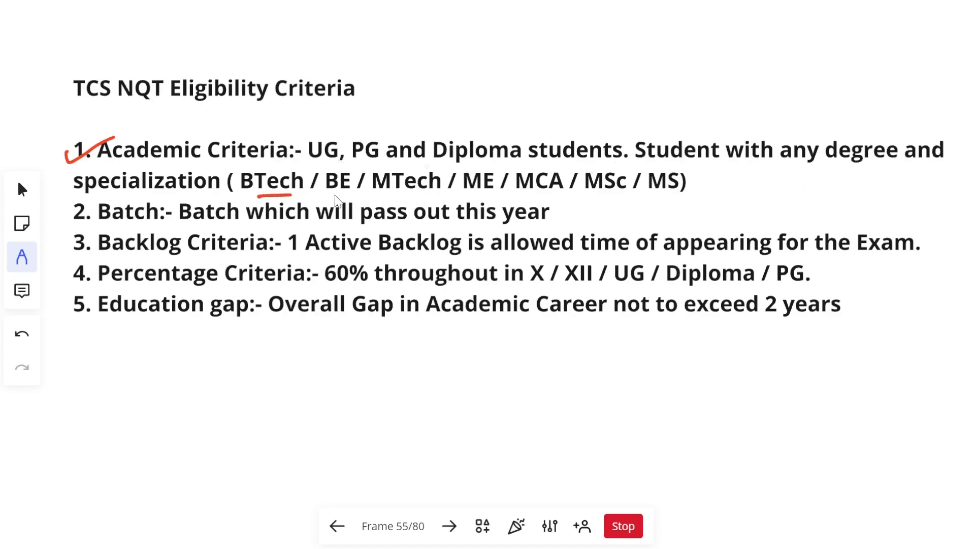
pyautogui.moveTo(324, 196); pyautogui.dragTo(559, 196)
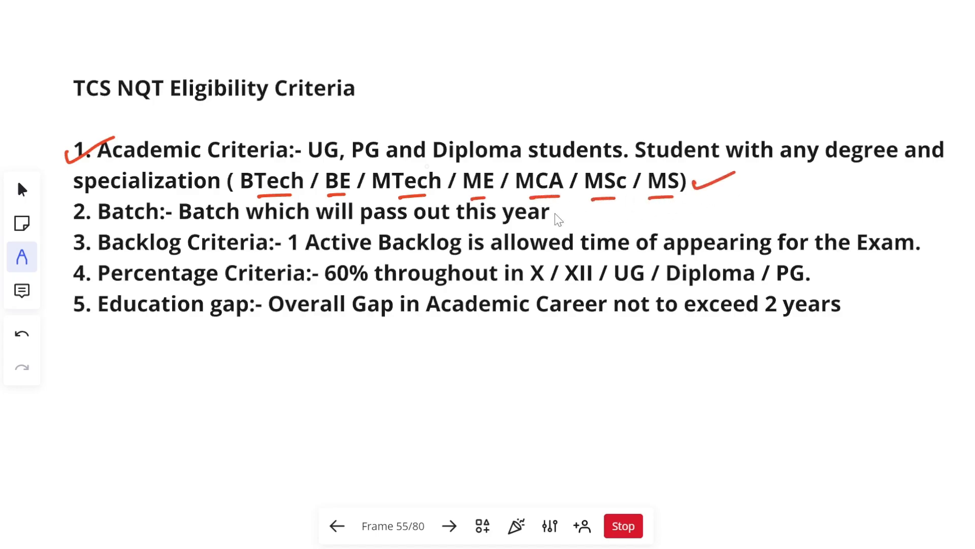
pyautogui.moveTo(62, 224); pyautogui.dragTo(102, 199)
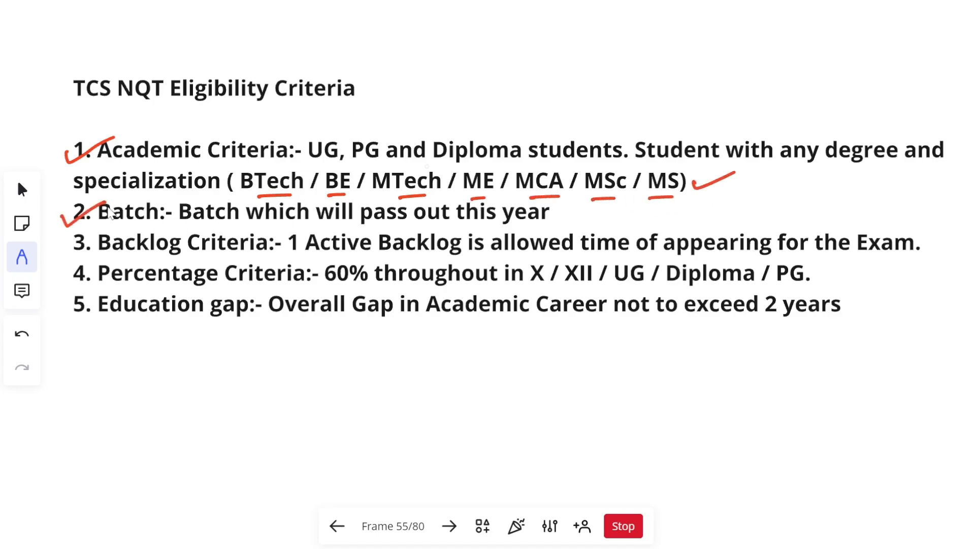
pyautogui.moveTo(266, 263)
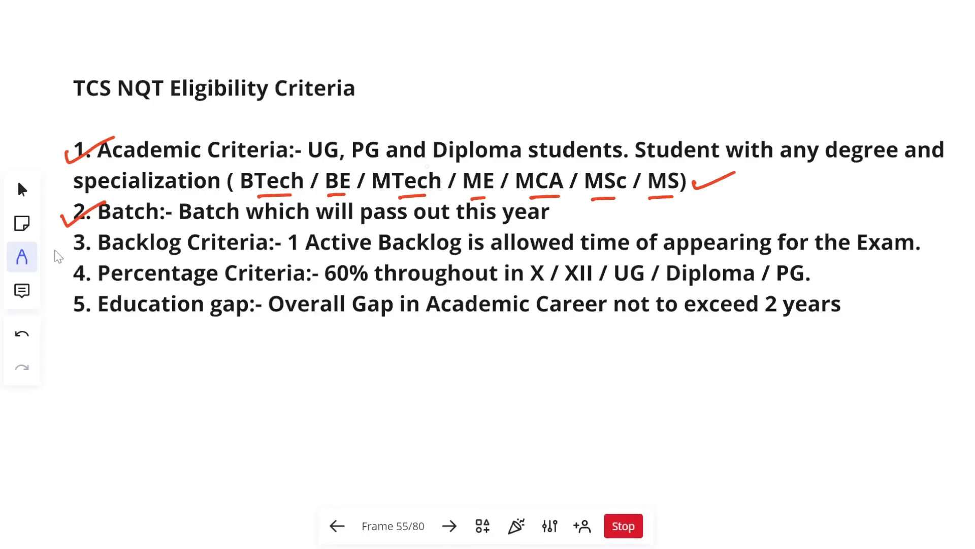
pyautogui.moveTo(304, 256); pyautogui.dragTo(395, 252)
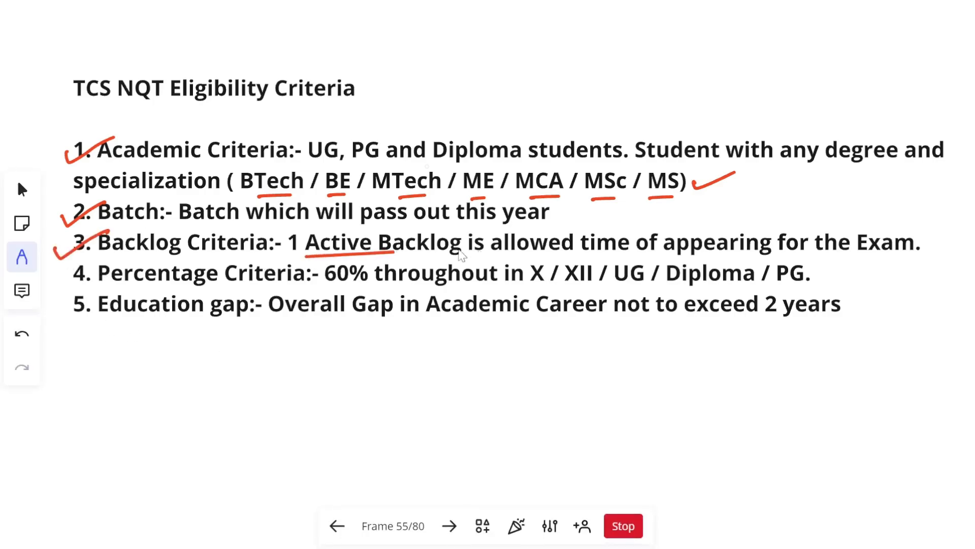
# Underline the exam-time phrase, qualifications, Overall Gap and two-year gap limit, then show the packages slide.
pyautogui.moveTo(534, 255); pyautogui.dragTo(883, 258)
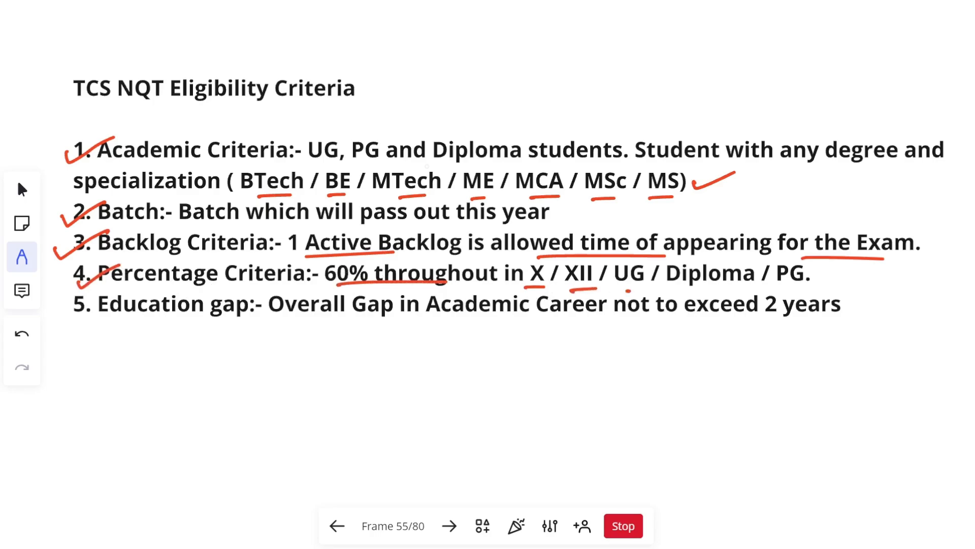
pyautogui.moveTo(628, 291); pyautogui.dragTo(840, 291)
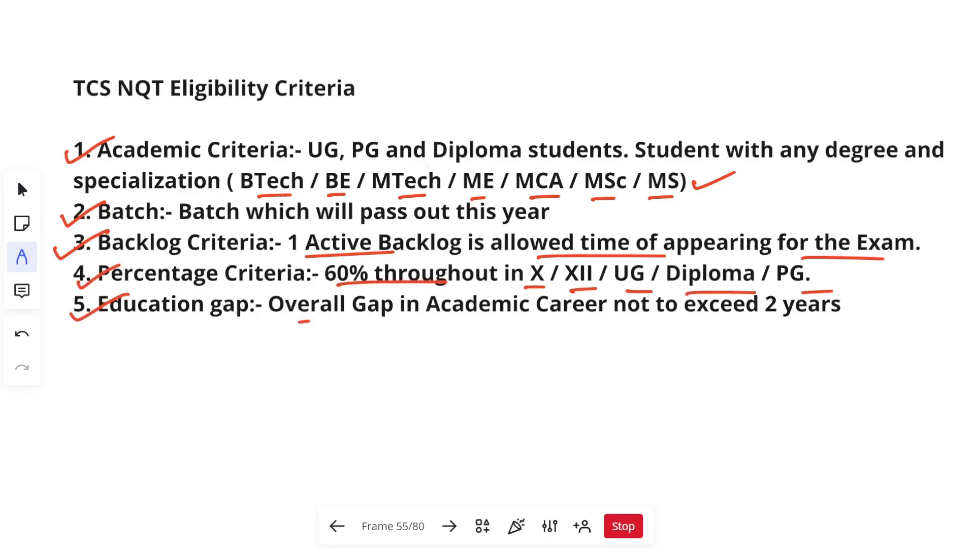
pyautogui.moveTo(299, 321); pyautogui.dragTo(572, 322)
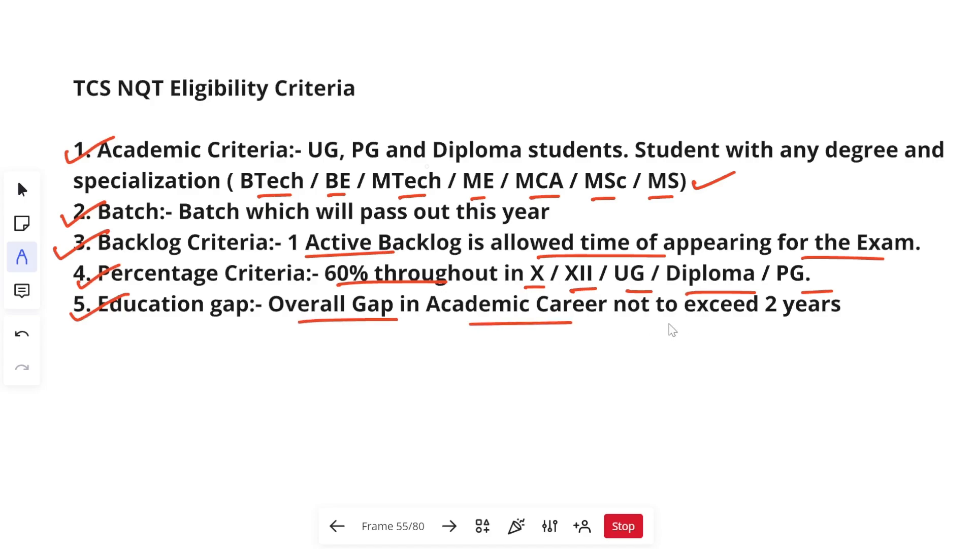
pyautogui.moveTo(661, 325); pyautogui.dragTo(824, 327)
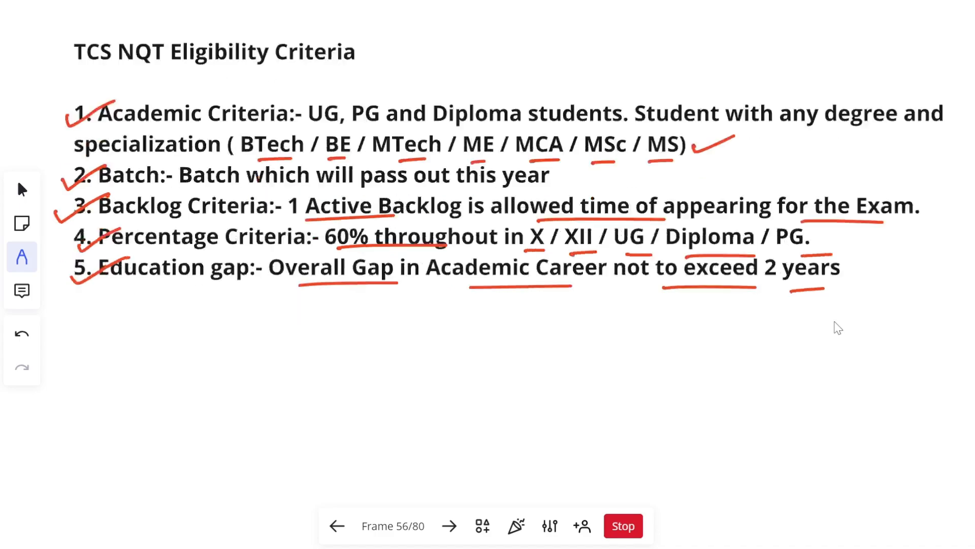
pyautogui.click(449, 526)
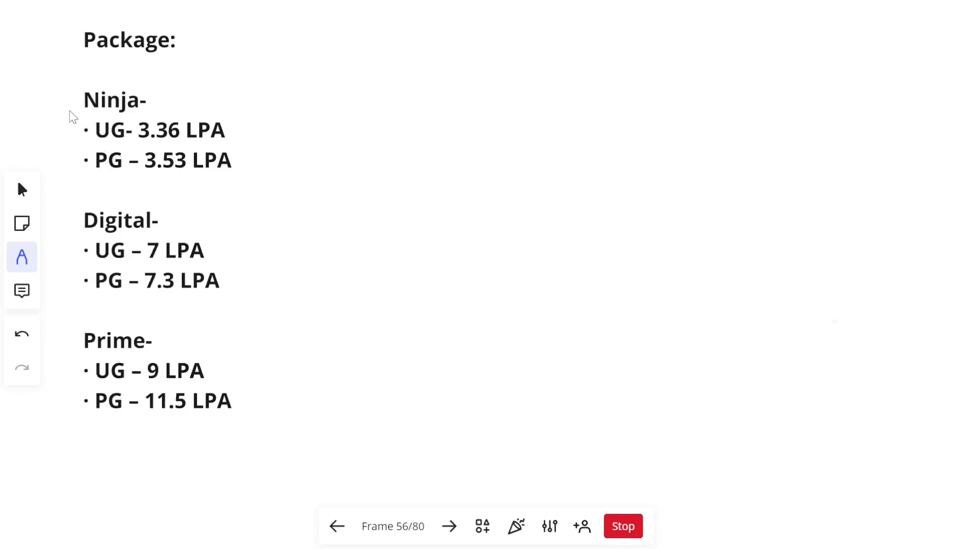
# Tick the Ninja and Prime headings and their UG and PG salary figures, then show the dates slide.
pyautogui.moveTo(73, 116); pyautogui.dragTo(130, 82)
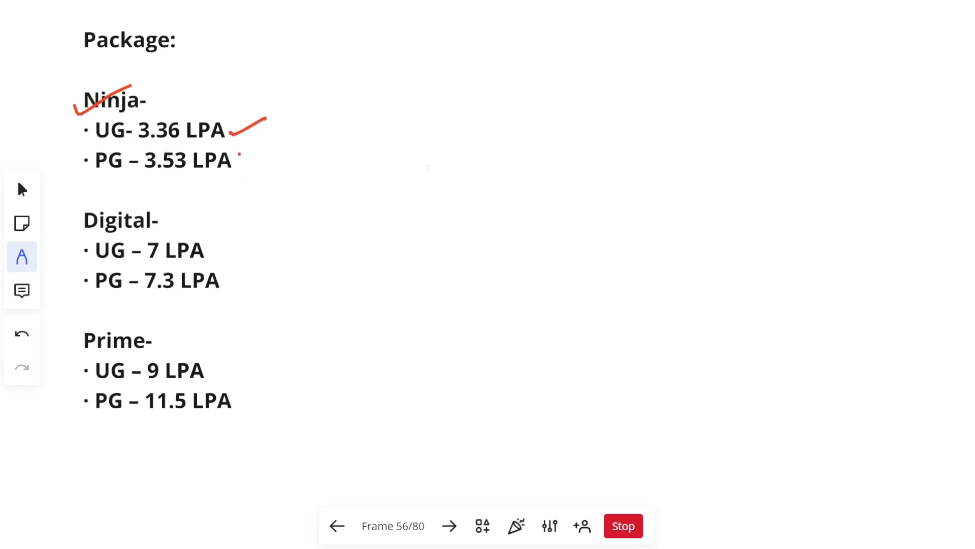
pyautogui.moveTo(238, 161); pyautogui.dragTo(281, 136)
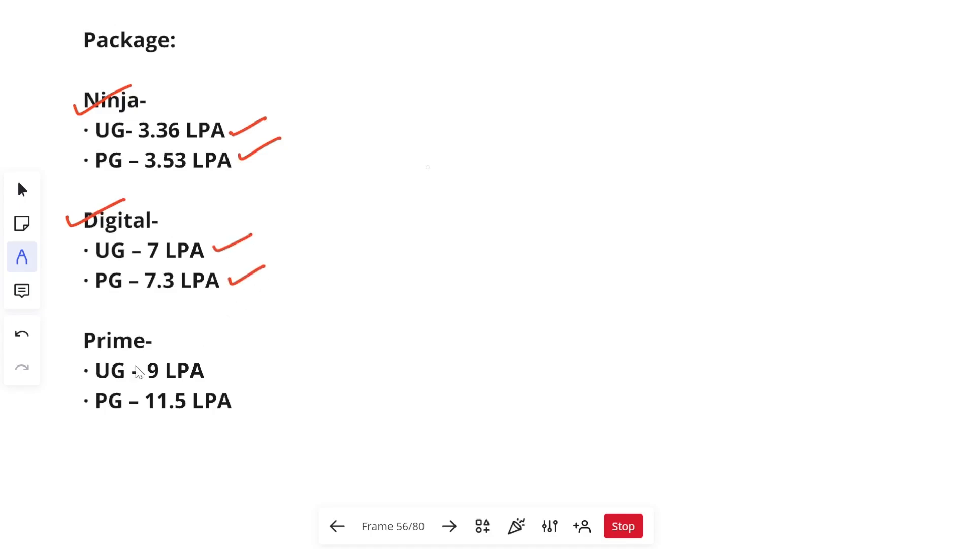
pyautogui.moveTo(69, 349); pyautogui.dragTo(117, 320)
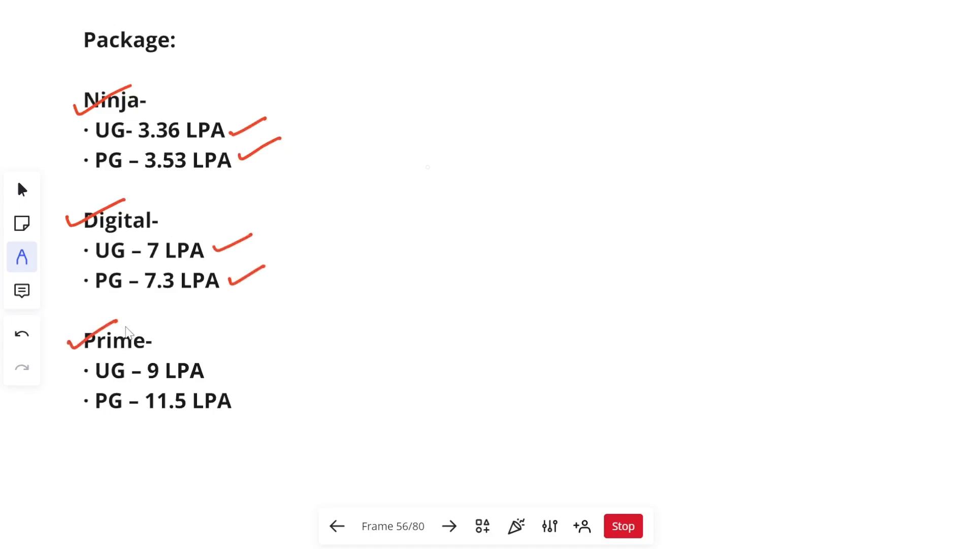
pyautogui.moveTo(211, 373); pyautogui.dragTo(255, 358)
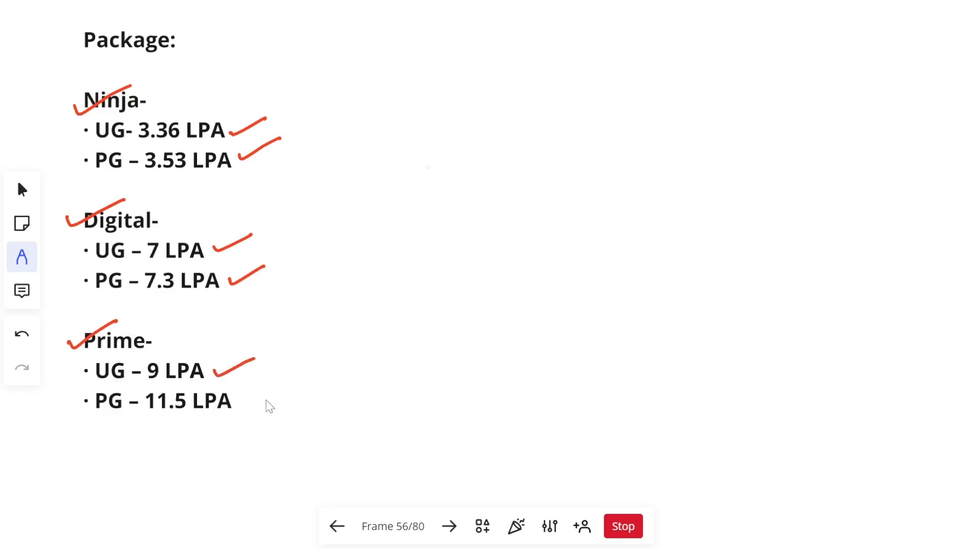
pyautogui.moveTo(249, 407); pyautogui.dragTo(283, 386)
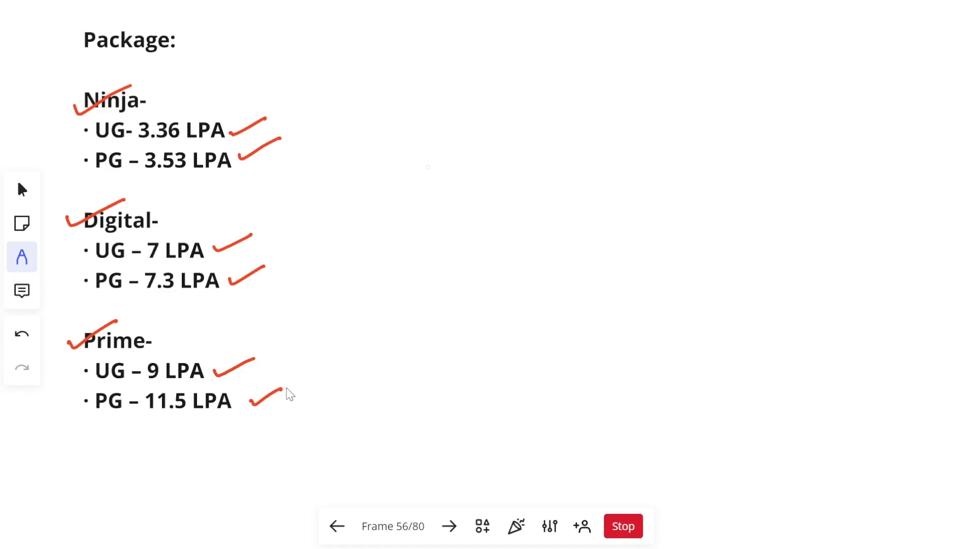
pyautogui.click(449, 525)
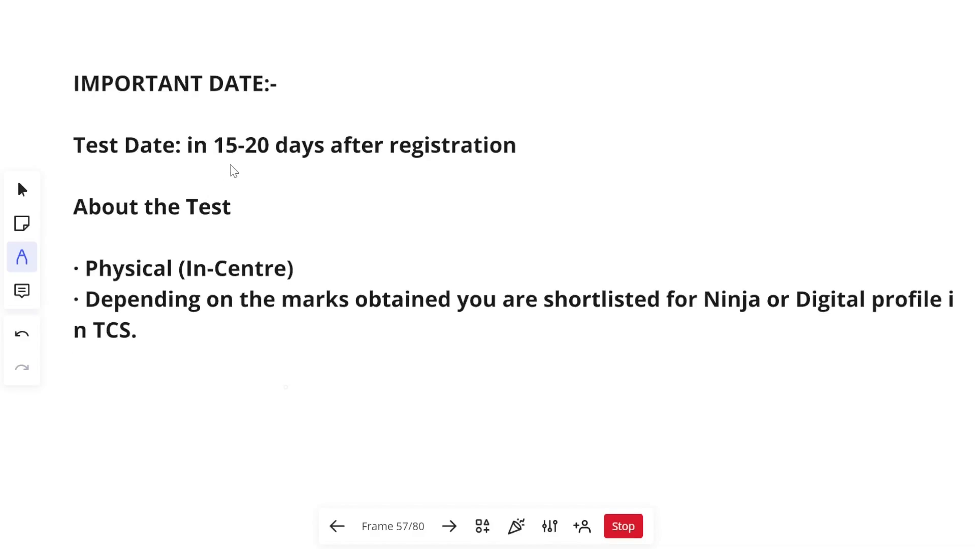
# Underline the test timing, Digital profile and bullet key words, and tick the in-centre test bullet.
pyautogui.moveTo(230, 166); pyautogui.dragTo(537, 159)
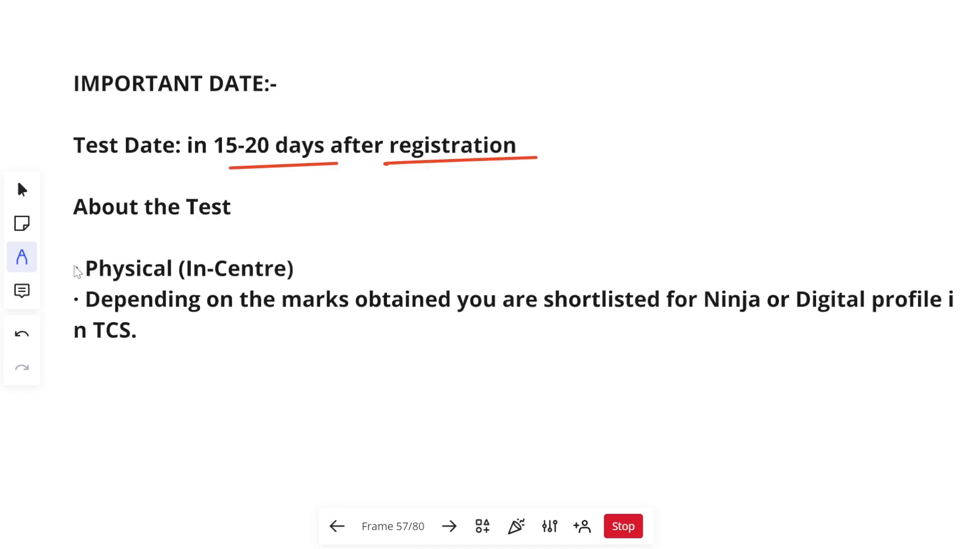
pyautogui.moveTo(69, 274); pyautogui.dragTo(115, 249)
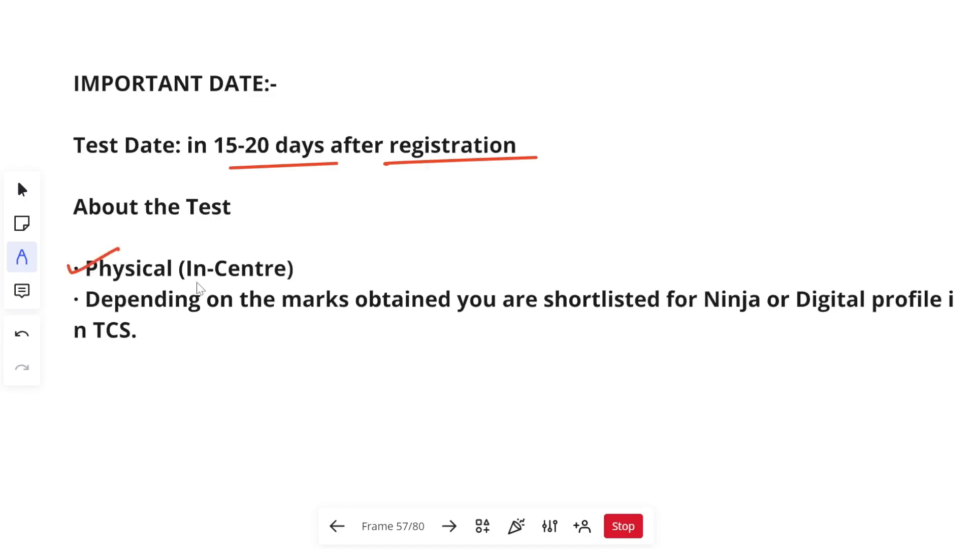
pyautogui.moveTo(189, 283); pyautogui.dragTo(281, 279)
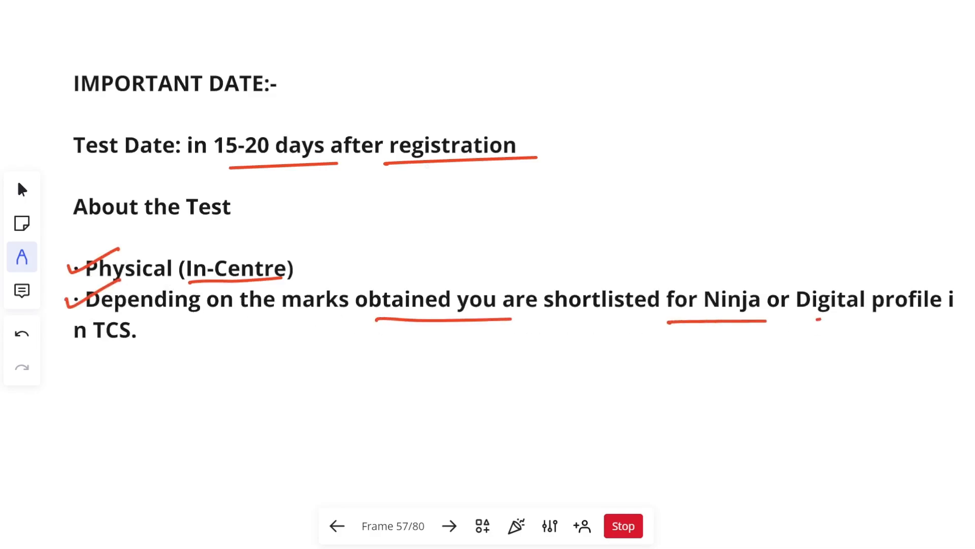
pyautogui.moveTo(106, 353); pyautogui.dragTo(142, 354)
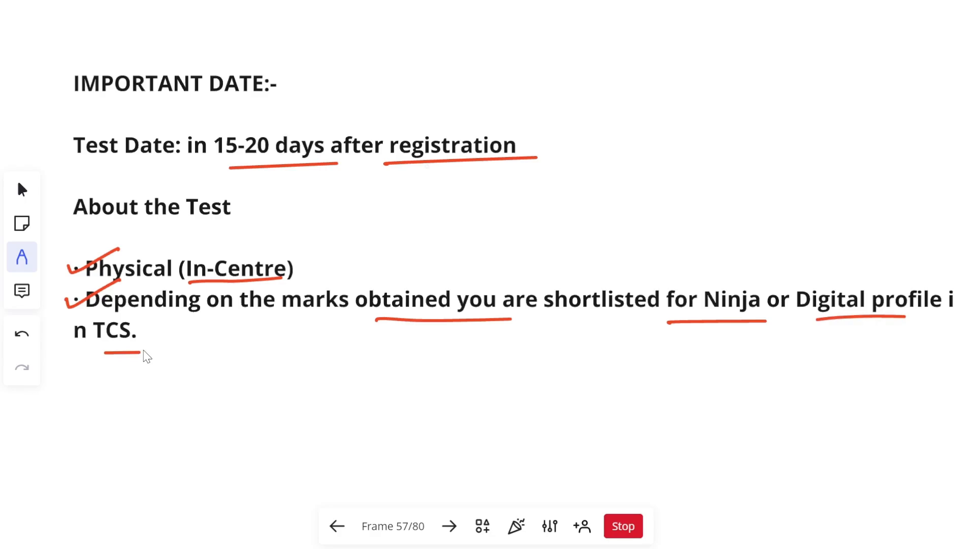
pyautogui.click(449, 525)
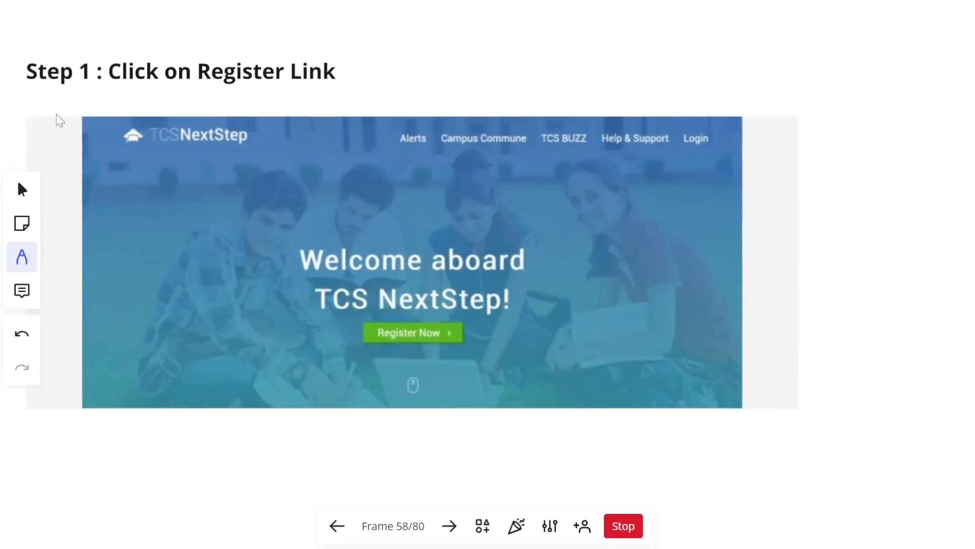
# Tick the Step 1 heading, then underline the valid mail ID notes and tick the email field.
pyautogui.moveTo(41, 90); pyautogui.dragTo(87, 62)
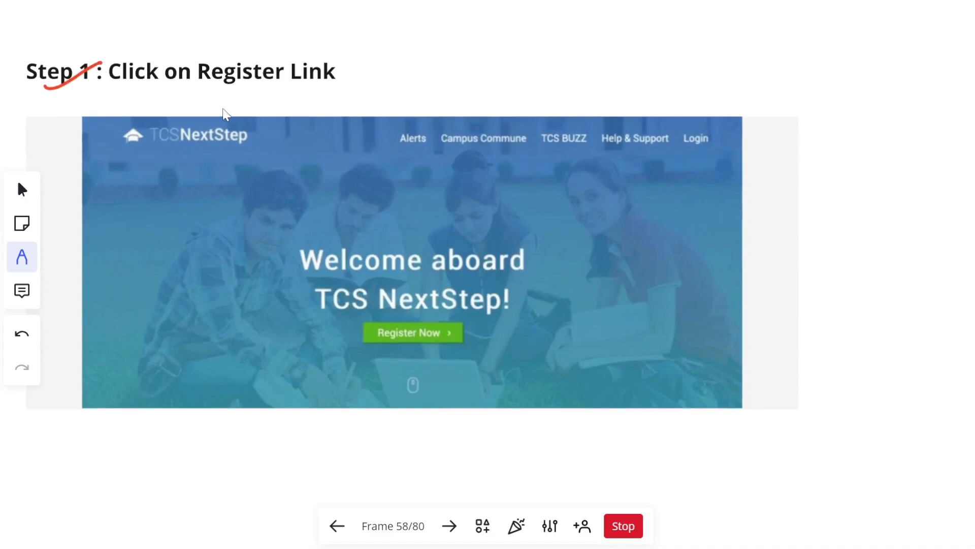
pyautogui.moveTo(264, 103)
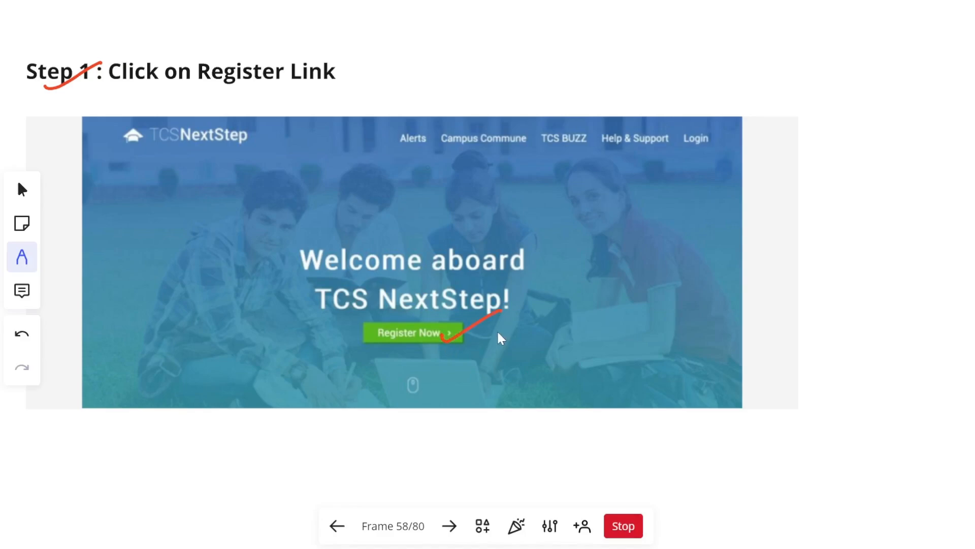
pyautogui.click(449, 525)
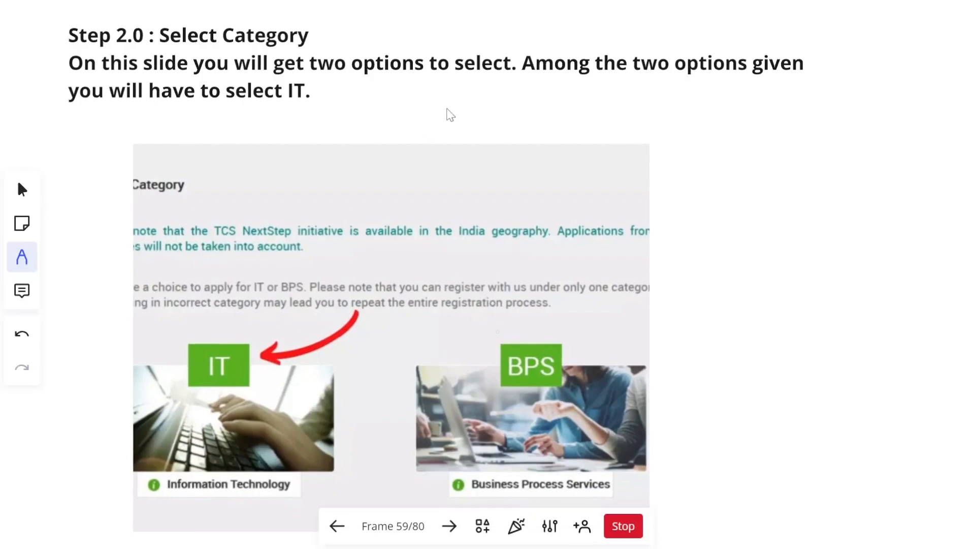
pyautogui.moveTo(254, 143)
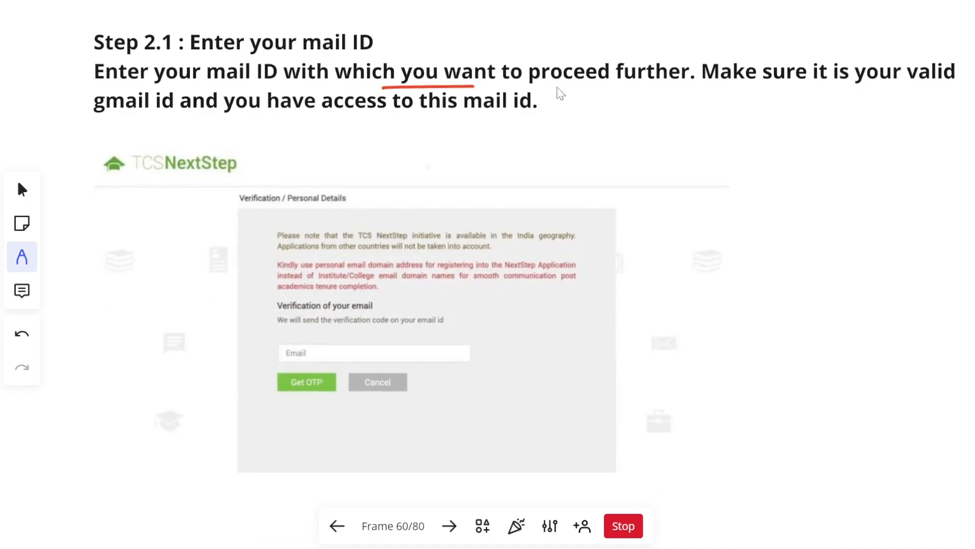
pyautogui.moveTo(641, 90); pyautogui.dragTo(917, 92)
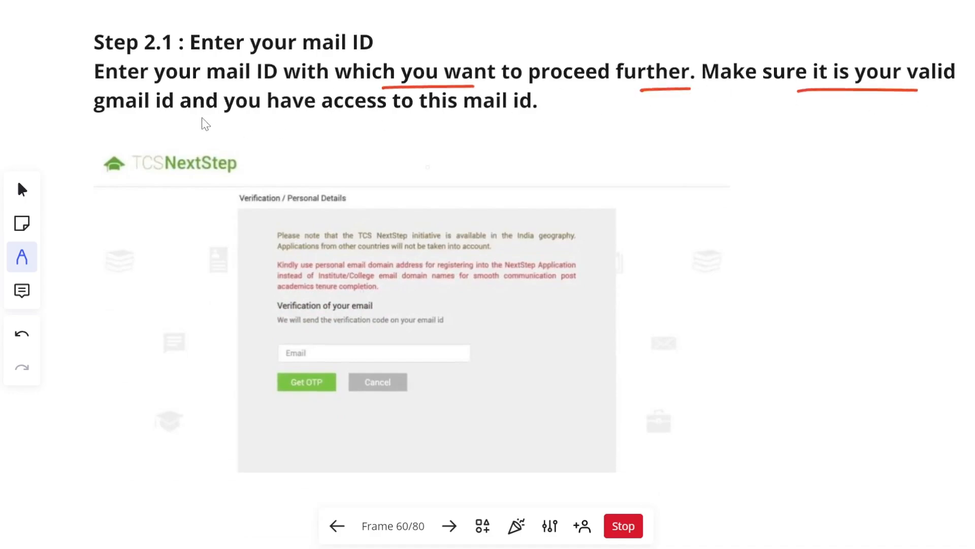
pyautogui.moveTo(200, 117); pyautogui.dragTo(537, 117)
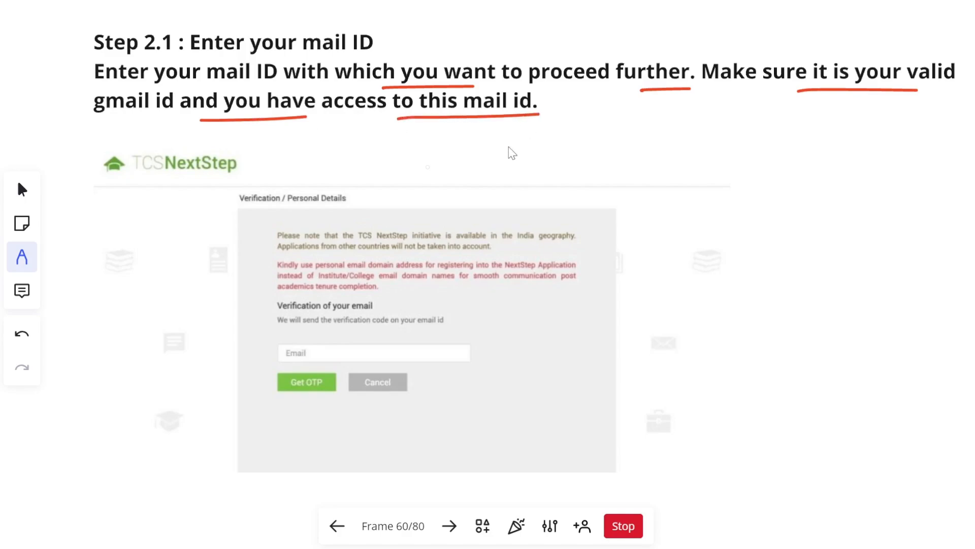
pyautogui.moveTo(476, 299)
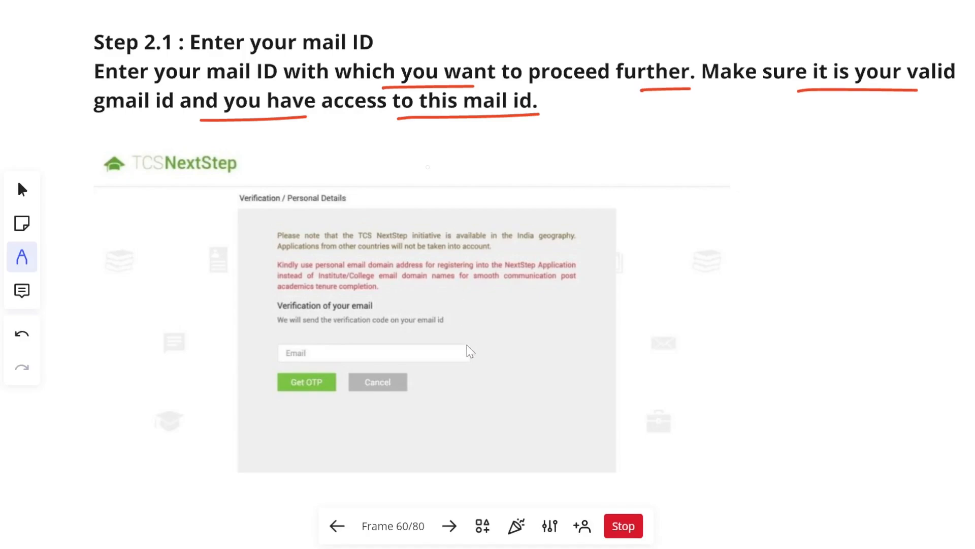
pyautogui.moveTo(468, 356); pyautogui.dragTo(507, 335)
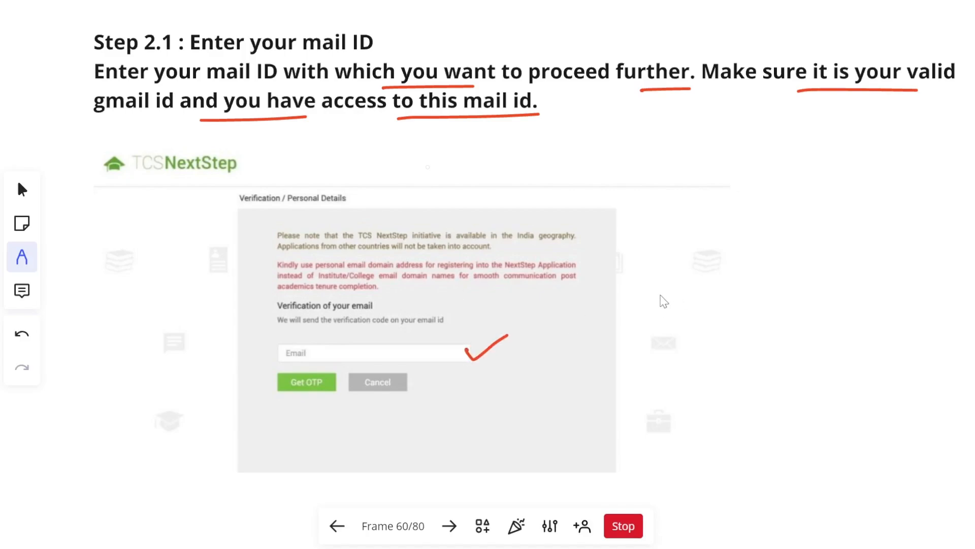
pyautogui.moveTo(304, 315)
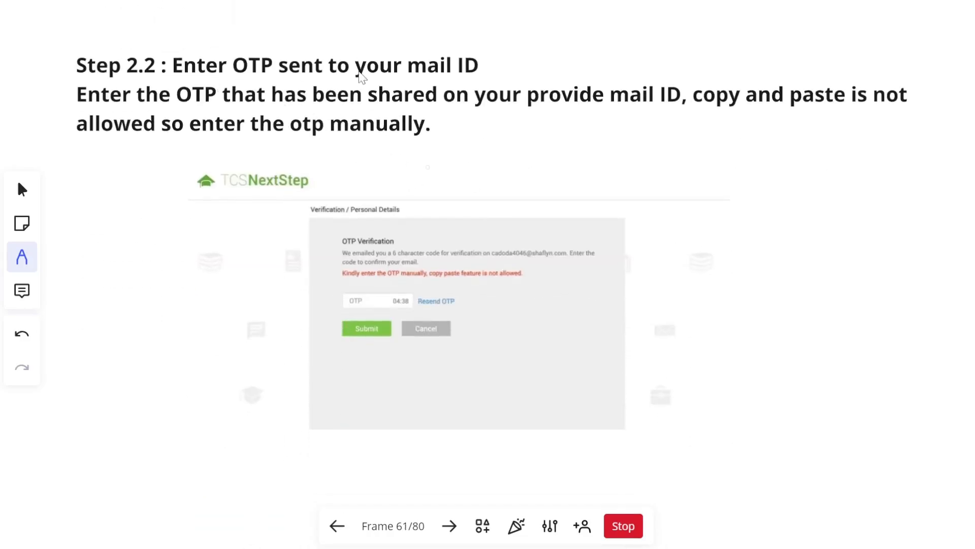
pyautogui.moveTo(274, 109)
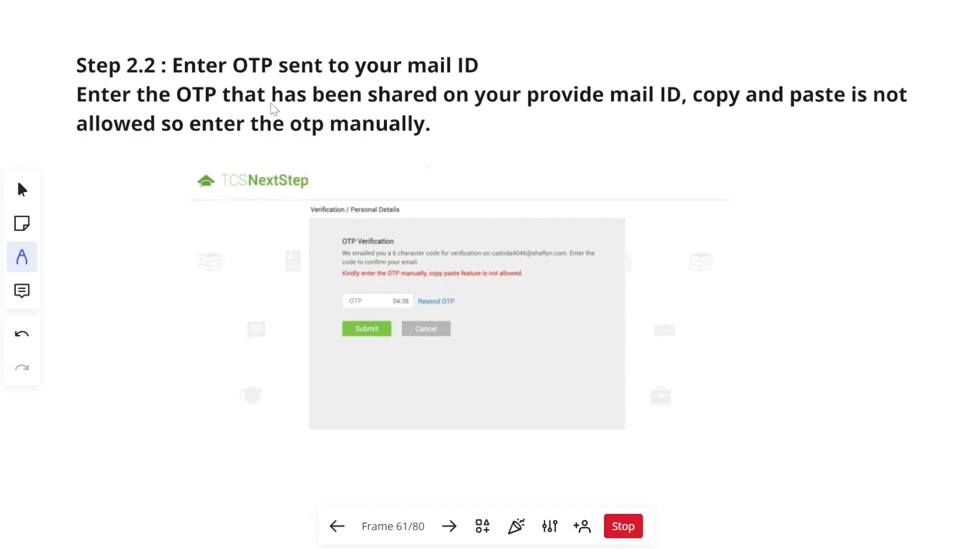
pyautogui.moveTo(743, 124)
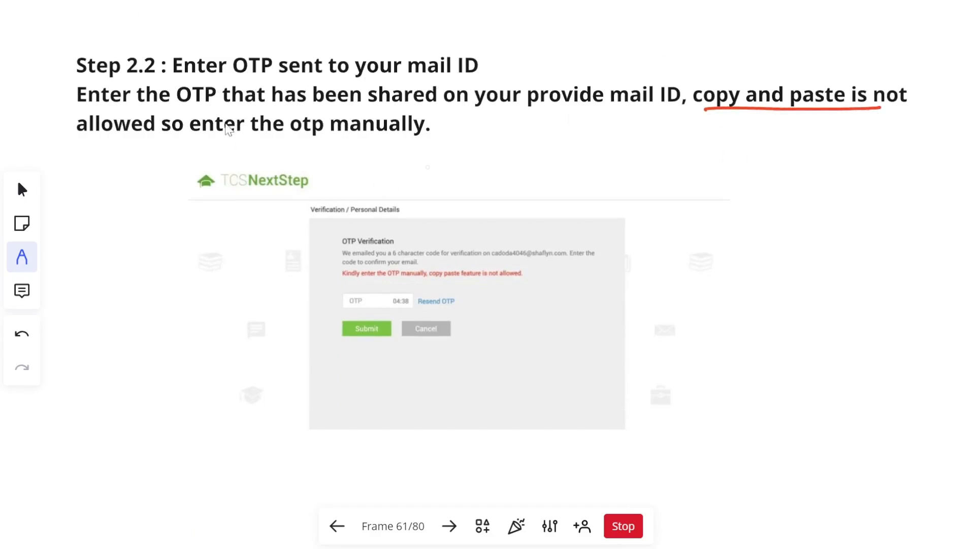
# Underline 'so enter the OTP manually', circle the OTP countdown, and mark the Step 2.3 heading and instructions.
pyautogui.moveTo(158, 136); pyautogui.dragTo(427, 134)
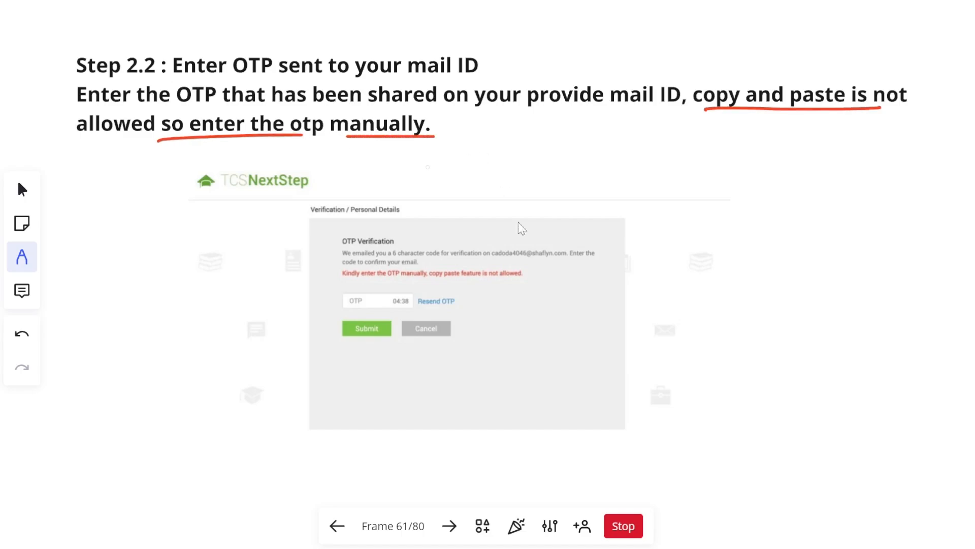
pyautogui.moveTo(385, 305); pyautogui.dragTo(420, 288)
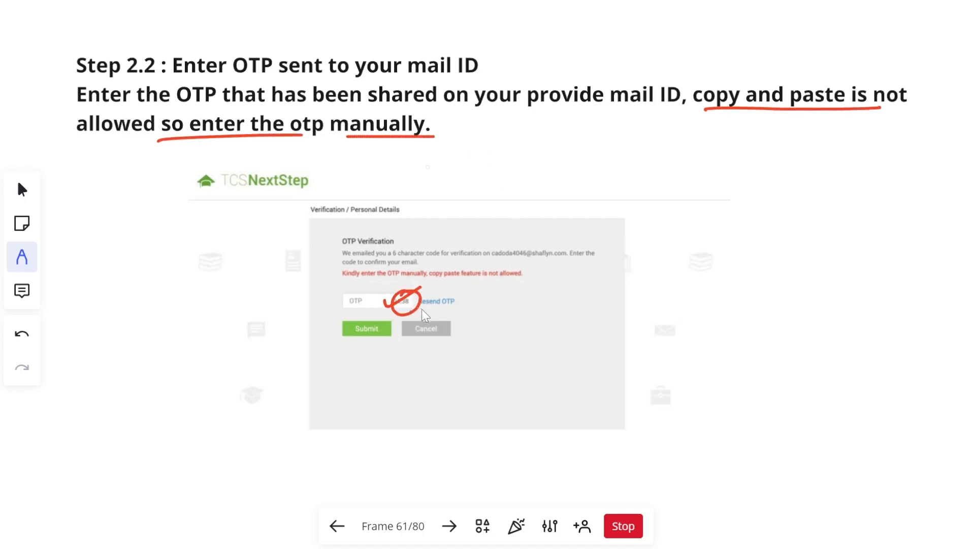
pyautogui.moveTo(378, 344)
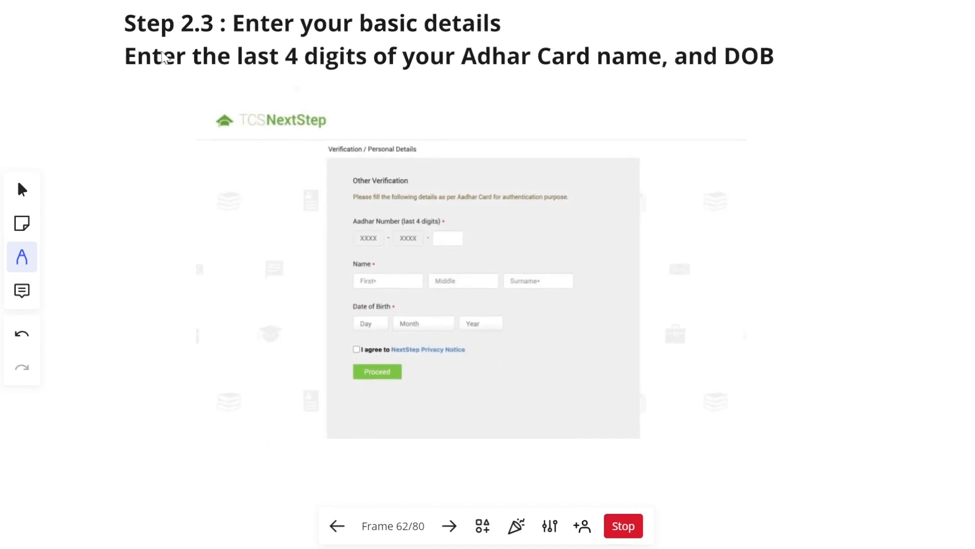
pyautogui.moveTo(109, 37); pyautogui.dragTo(165, 19)
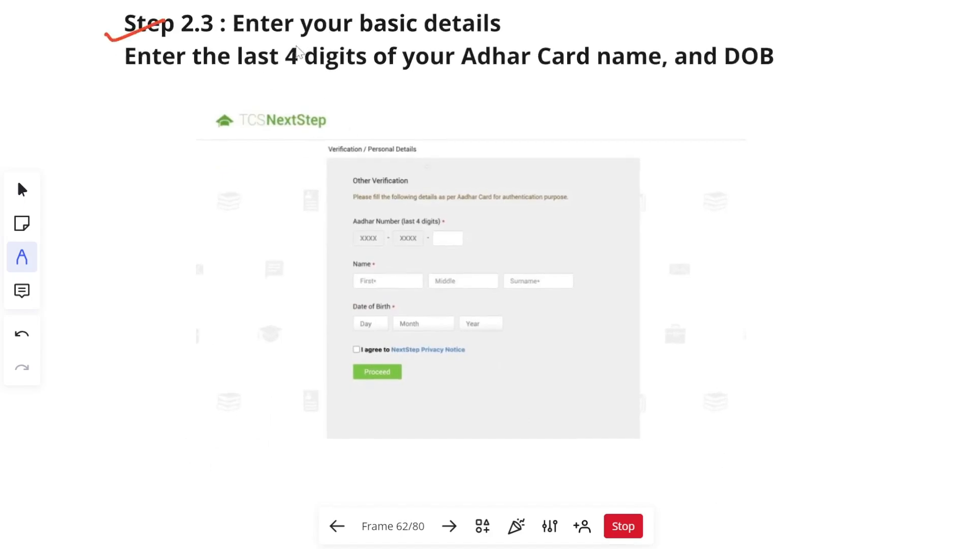
pyautogui.moveTo(283, 41); pyautogui.dragTo(513, 41)
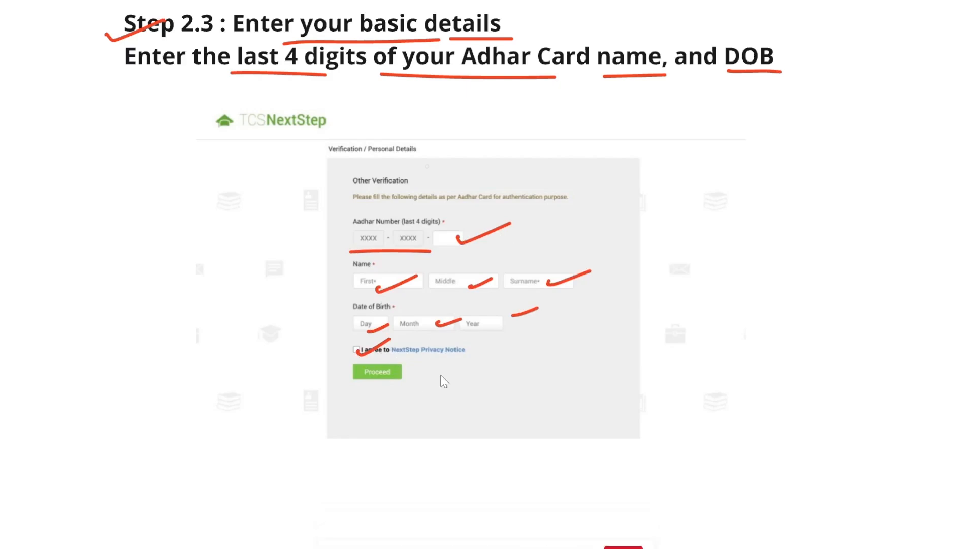
# Move to the Step 2.4 privacy-notice slide, then on to the Part 2 overview.
pyautogui.click(377, 371)
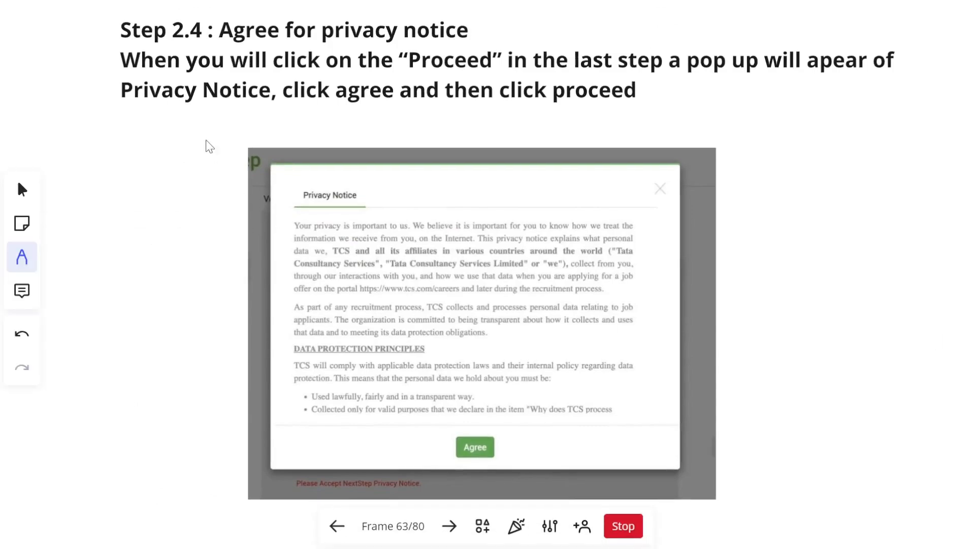
pyautogui.moveTo(328, 60)
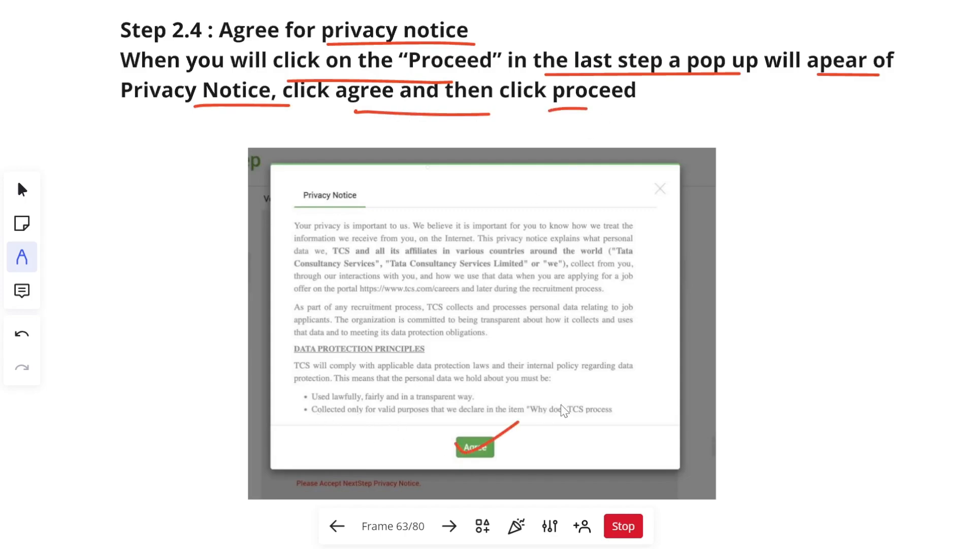
pyautogui.click(449, 526)
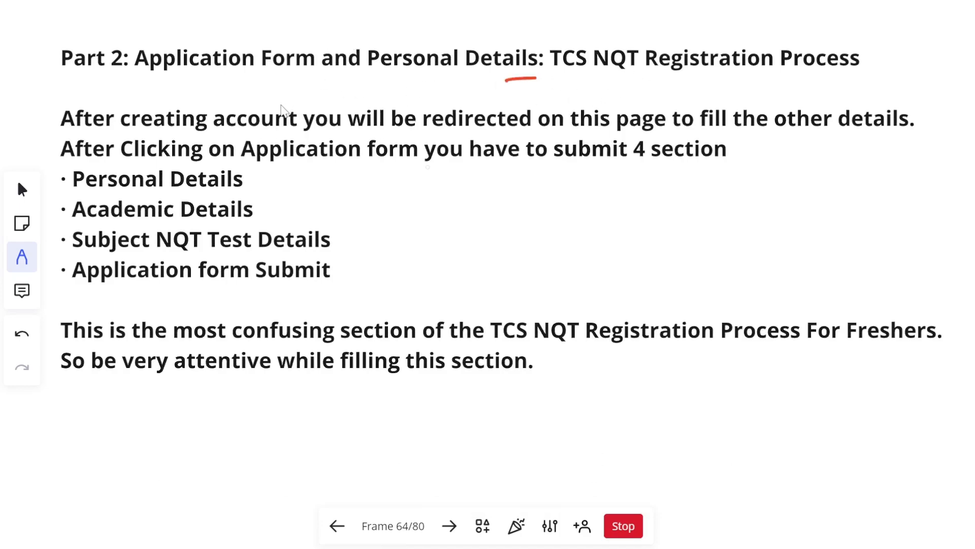
# Underline 'will be redirected', 'other details', the confusing-section sentence and 'attentive while filling', and tick the bullets.
pyautogui.moveTo(62, 122); pyautogui.dragTo(128, 96)
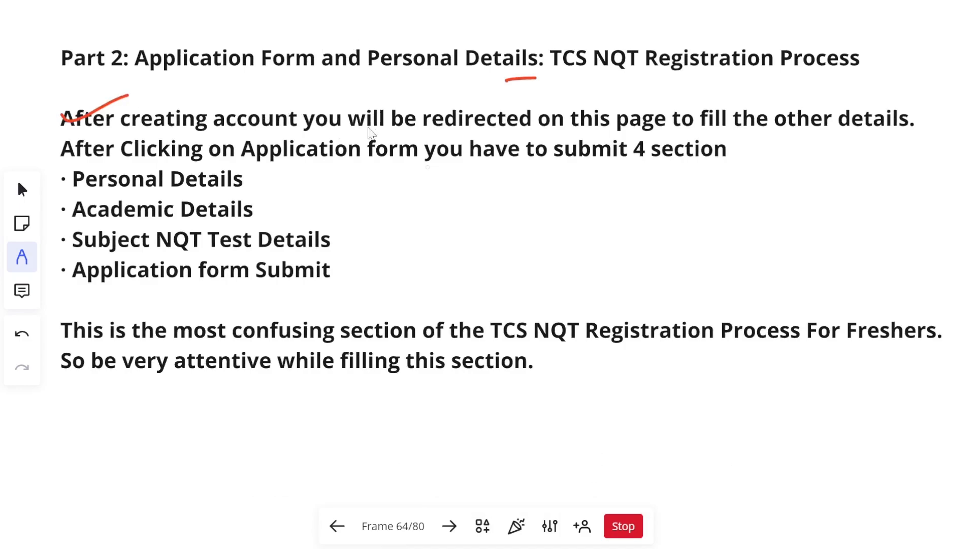
pyautogui.moveTo(342, 132); pyautogui.dragTo(709, 125)
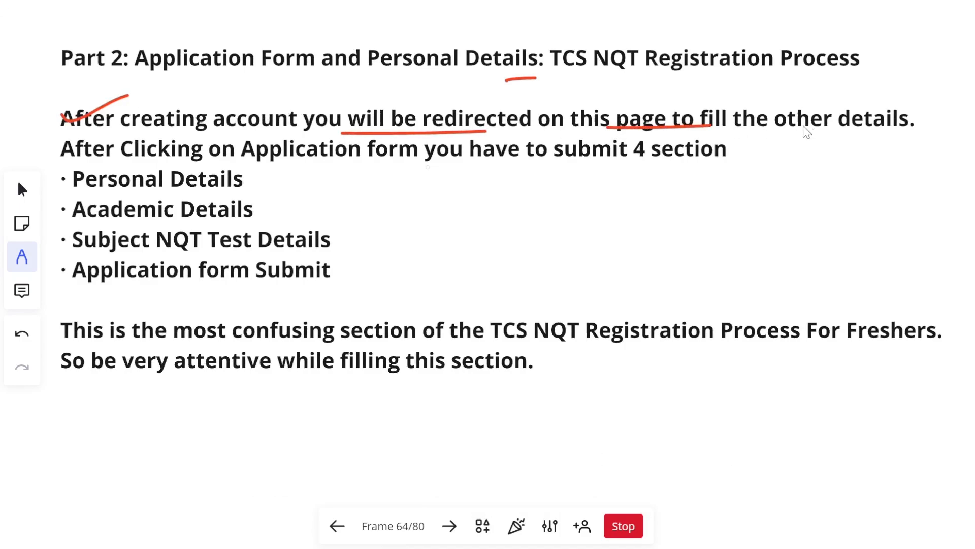
pyautogui.moveTo(781, 144)
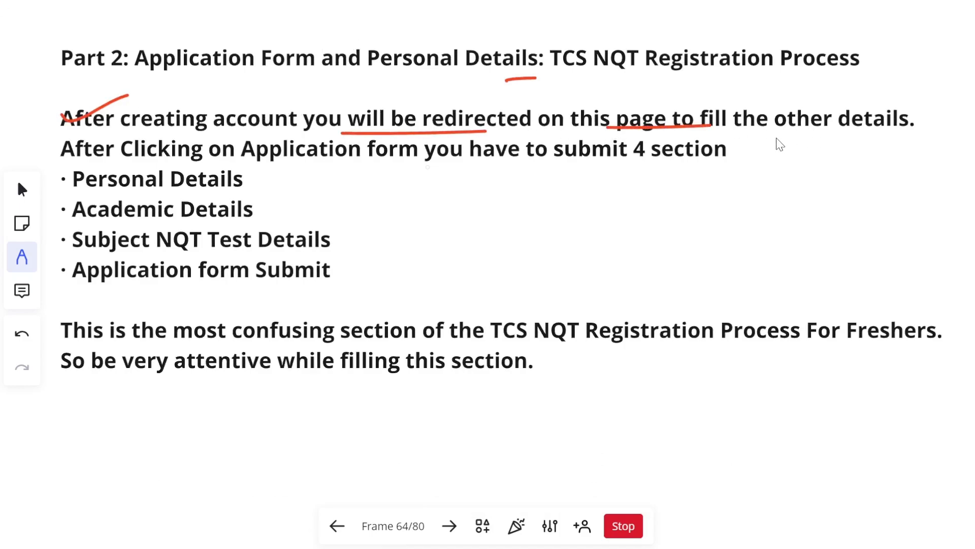
pyautogui.moveTo(768, 133); pyautogui.dragTo(861, 132)
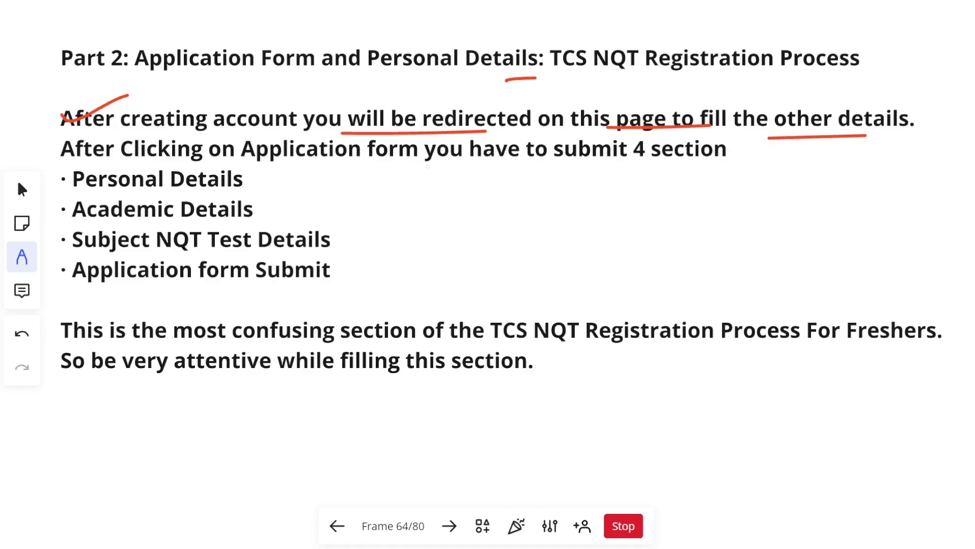
pyautogui.moveTo(441, 160); pyautogui.dragTo(712, 160)
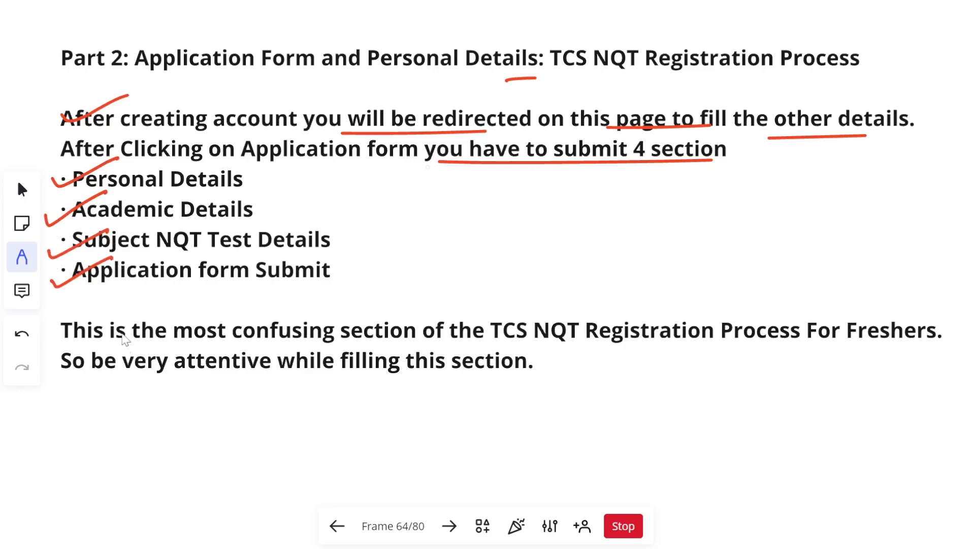
pyautogui.moveTo(187, 346); pyautogui.dragTo(528, 343)
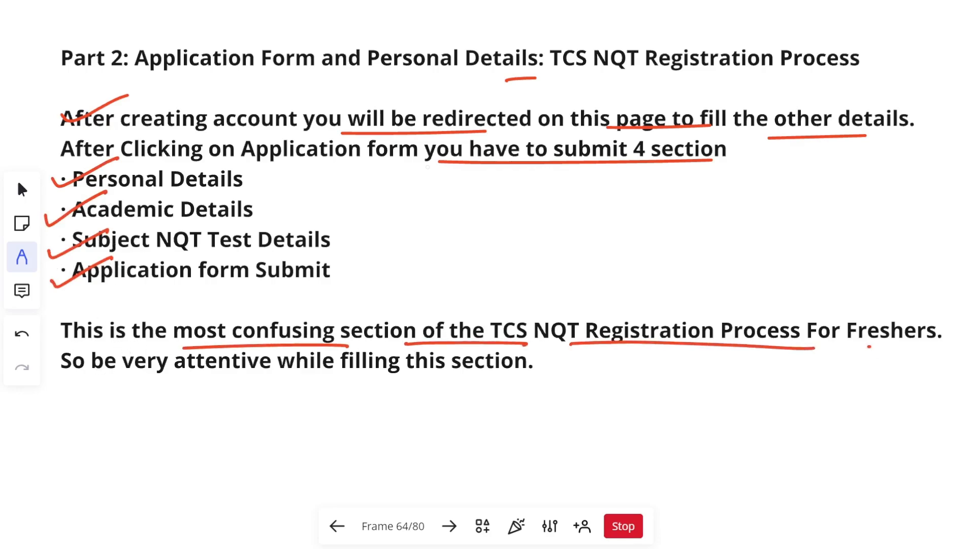
pyautogui.moveTo(167, 386); pyautogui.dragTo(355, 382)
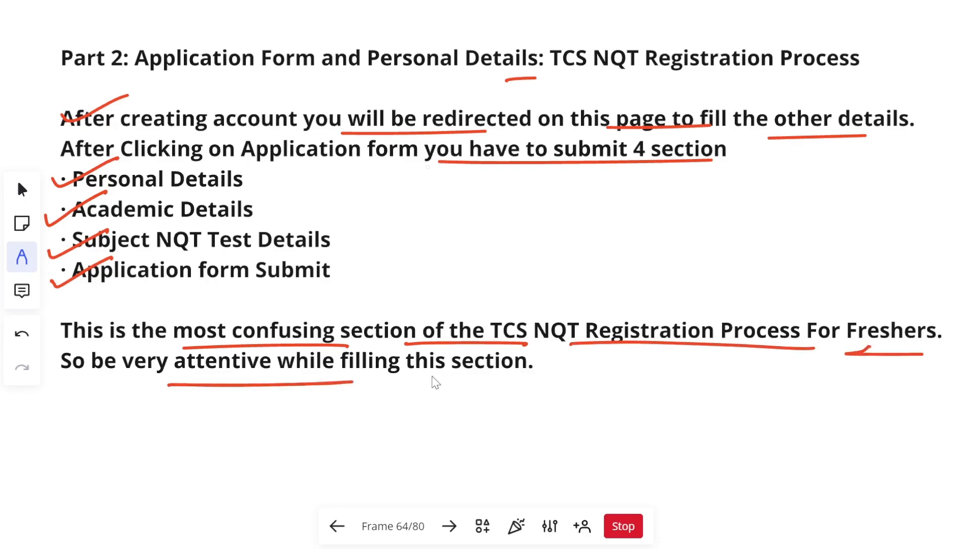
pyautogui.moveTo(431, 378); pyautogui.dragTo(555, 375)
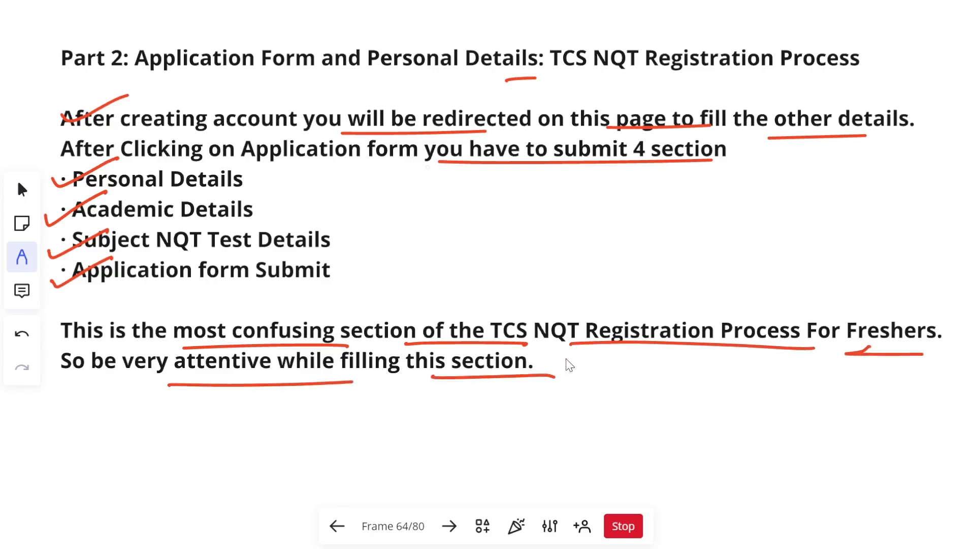
# On Step 3 Personal Details, tick the heading and Date of birth and underline the intro lines.
pyautogui.click(449, 525)
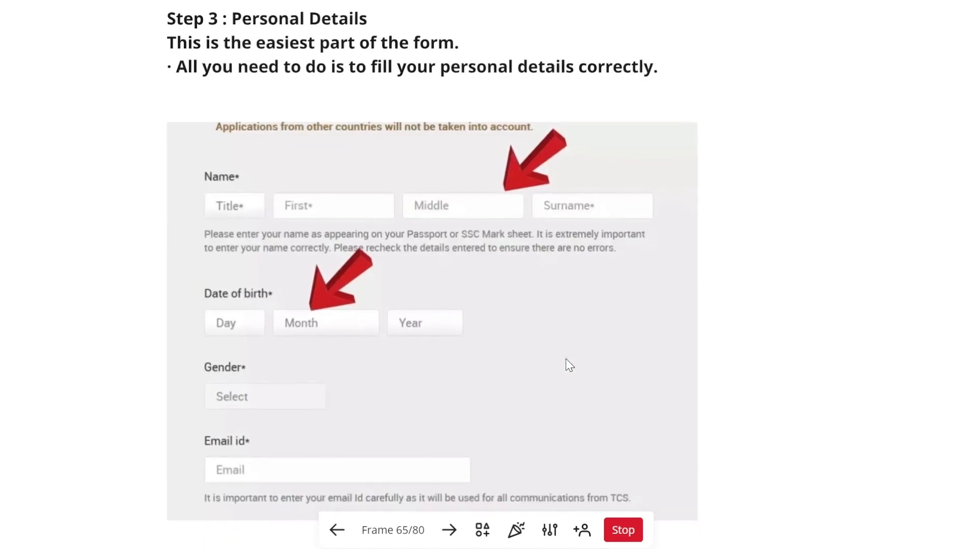
pyautogui.click(22, 256)
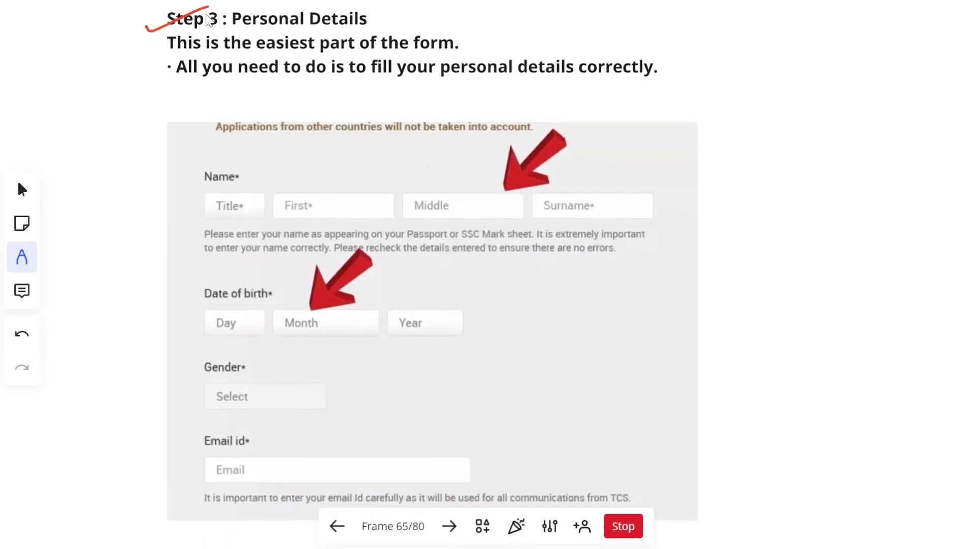
pyautogui.moveTo(223, 53); pyautogui.dragTo(402, 50)
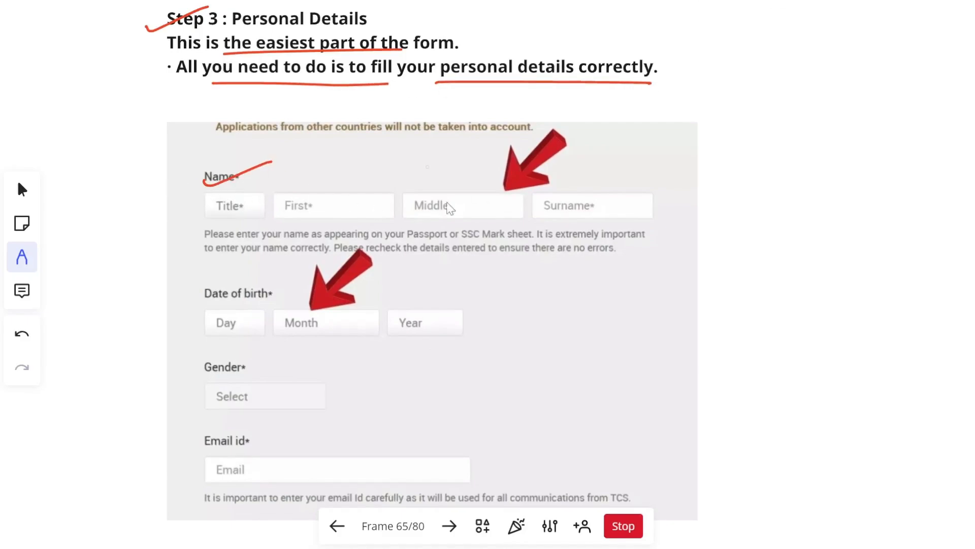
pyautogui.moveTo(186, 302); pyautogui.dragTo(261, 274)
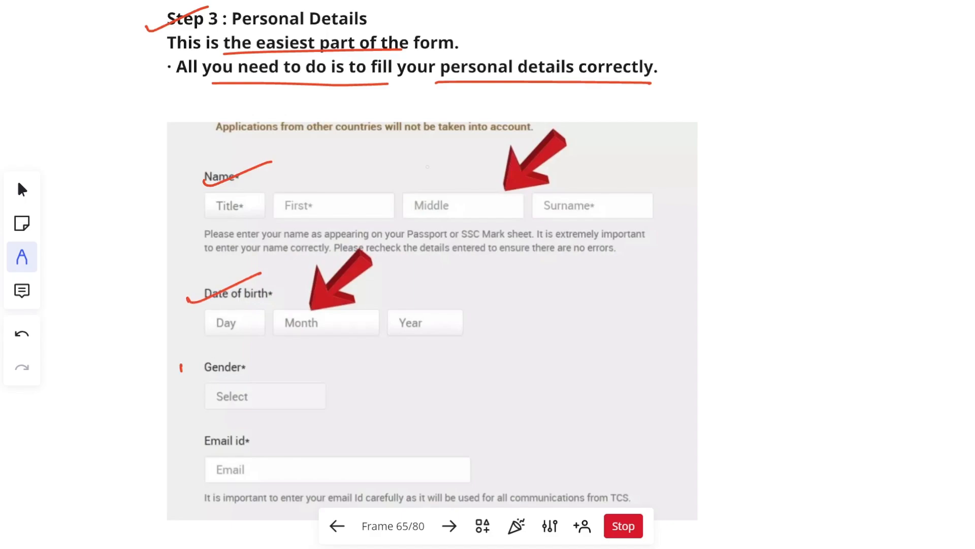
pyautogui.scroll(-3)
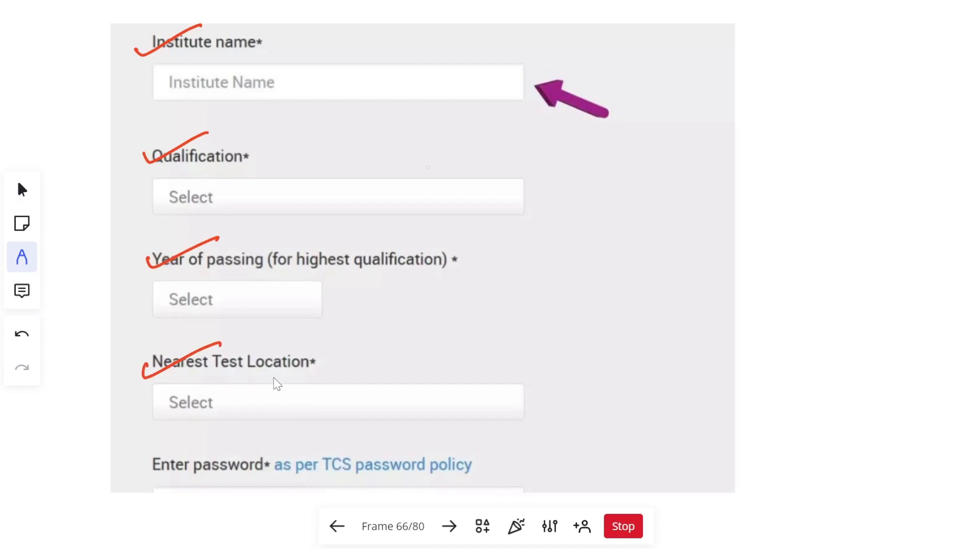
# On Step 4, underline Institute name, Qualification, Year of Passing and nearest test location.
pyautogui.click(449, 525)
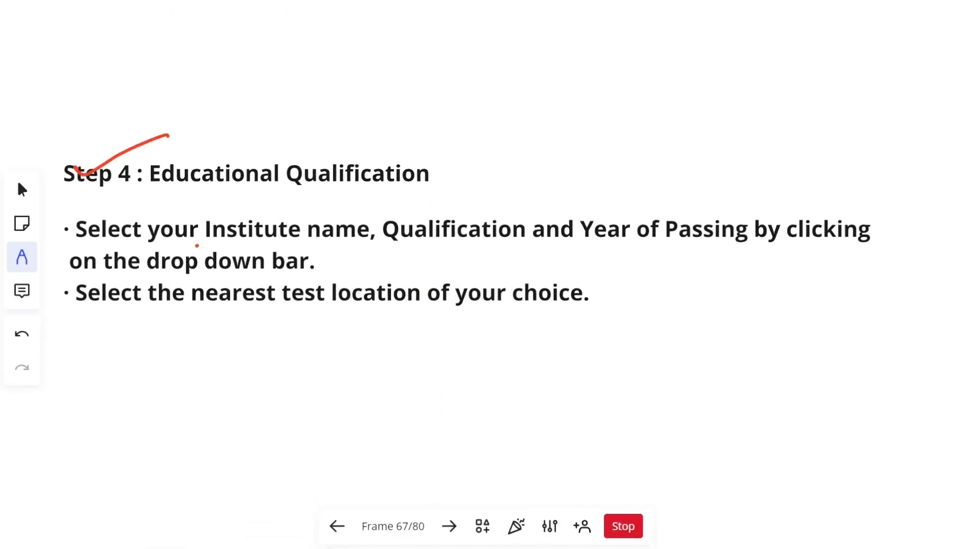
pyautogui.moveTo(199, 243); pyautogui.dragTo(690, 239)
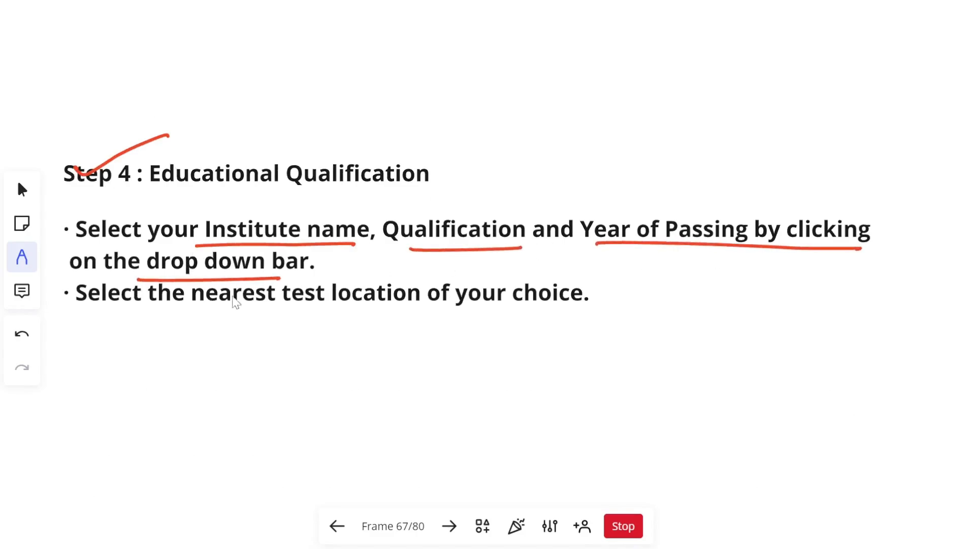
pyautogui.moveTo(125, 313); pyautogui.dragTo(603, 316)
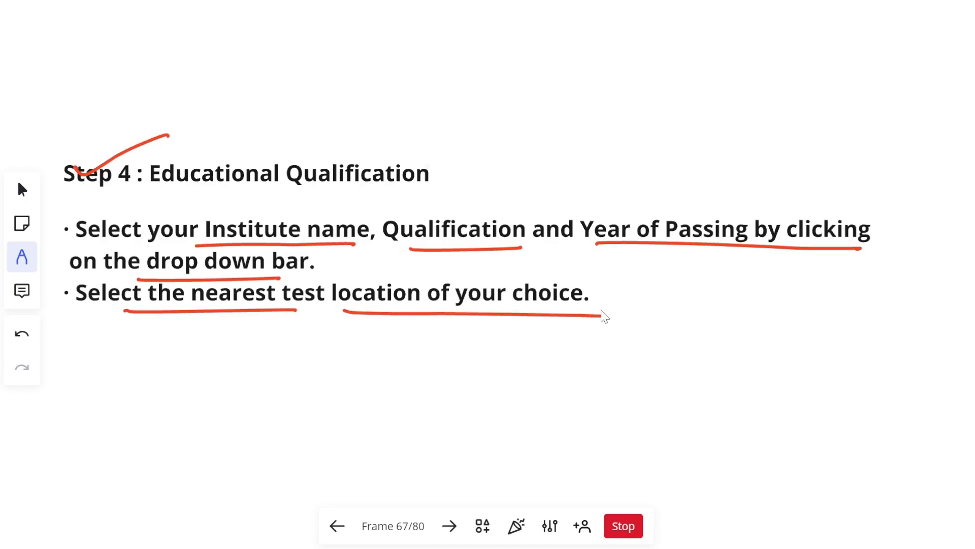
# On Step 5, underline the nearest TCS office note, tick Confirm, and advance to Step 6.
pyautogui.click(448, 526)
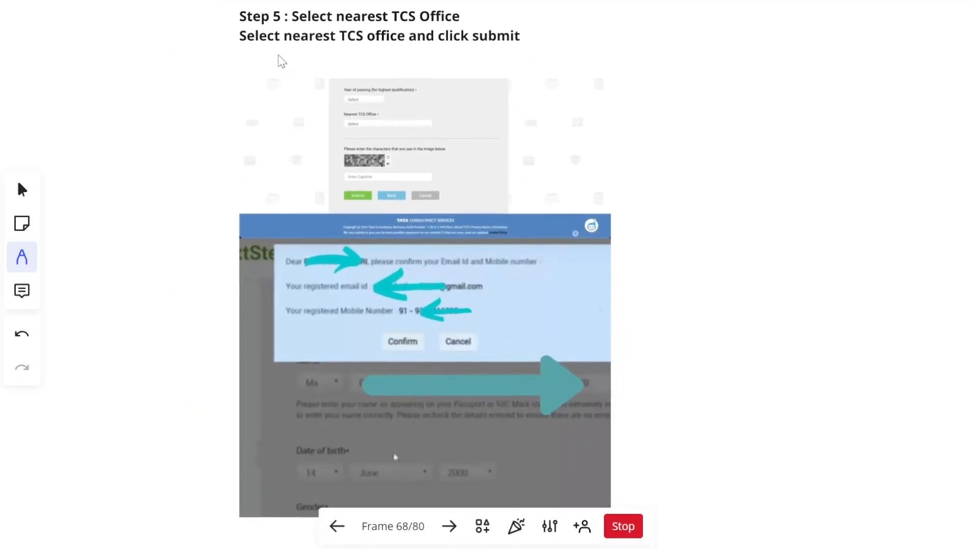
pyautogui.moveTo(302, 39); pyautogui.dragTo(494, 37)
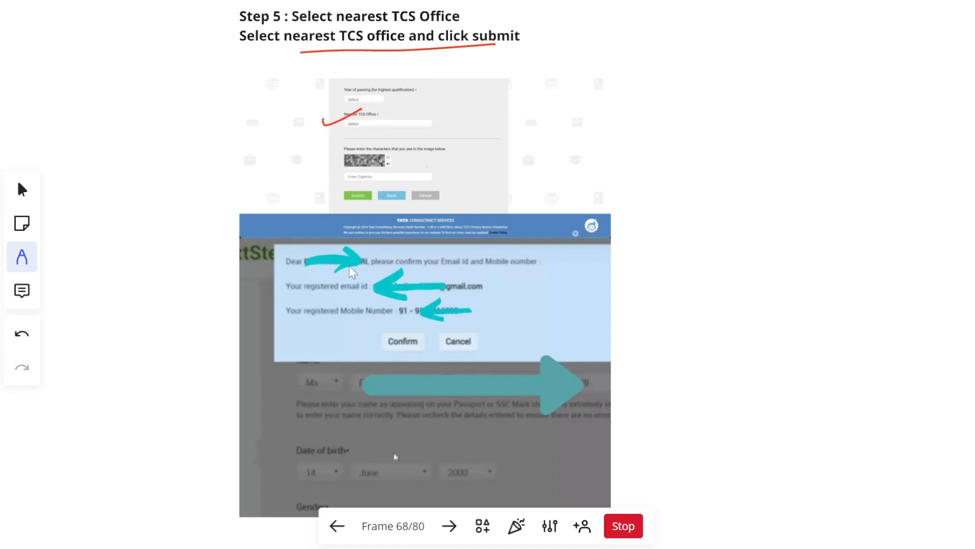
pyautogui.moveTo(366, 355)
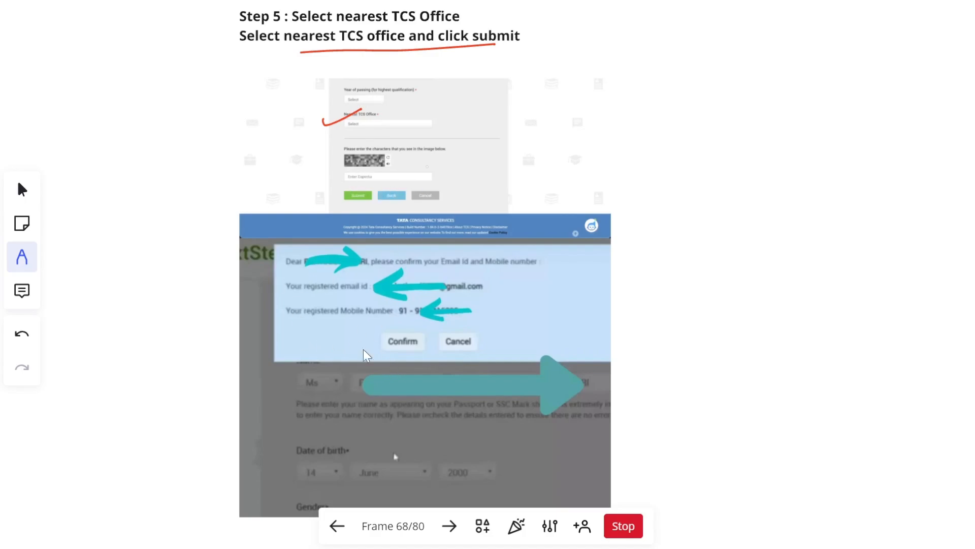
pyautogui.moveTo(502, 350)
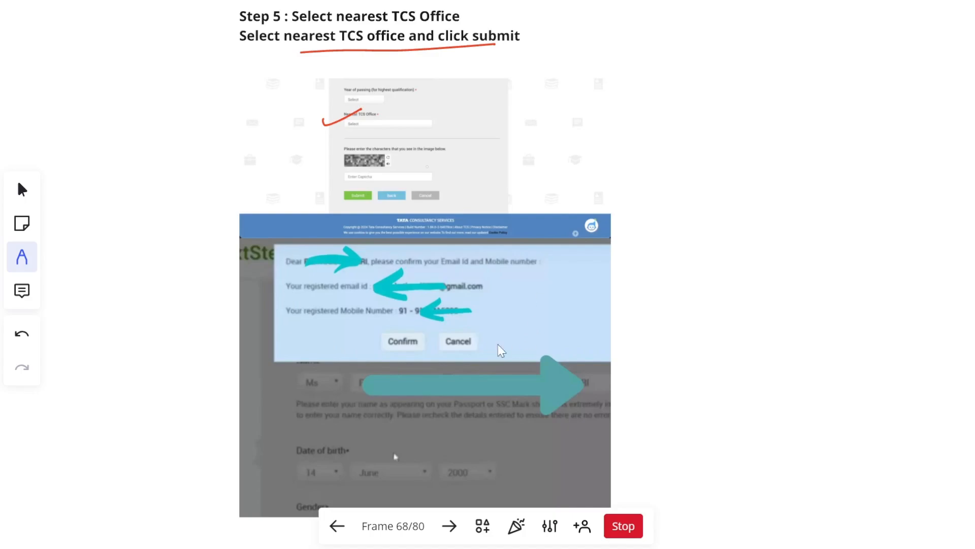
pyautogui.moveTo(404, 357); pyautogui.dragTo(452, 320)
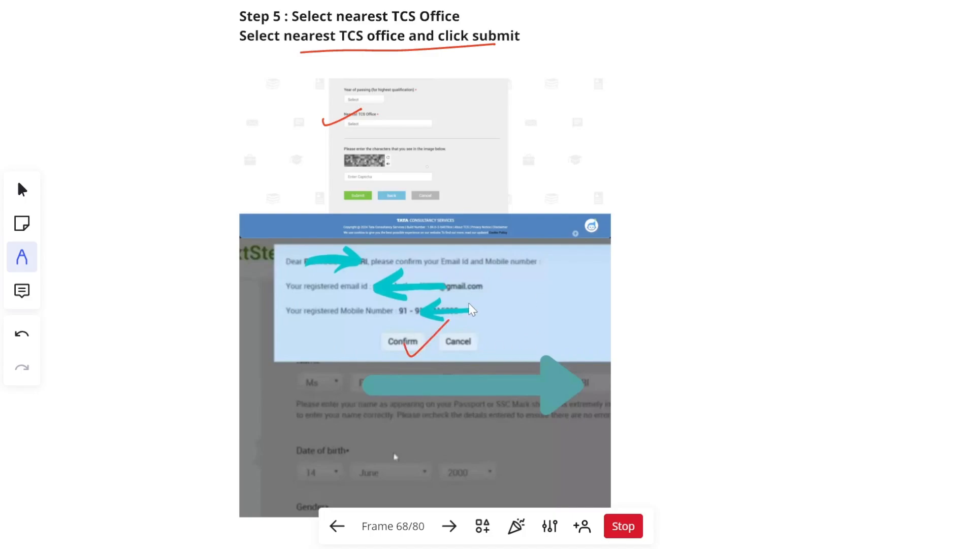
pyautogui.click(448, 526)
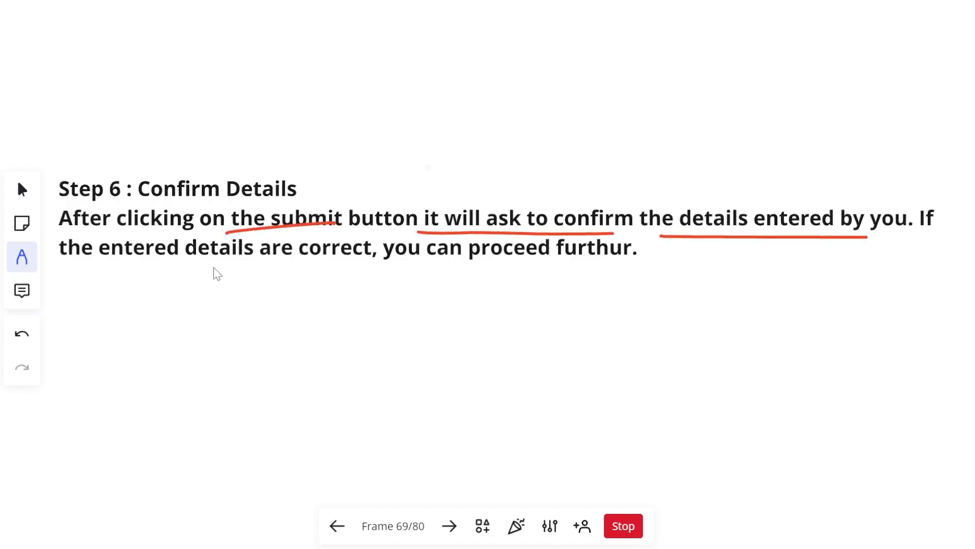
# Underline a Step 6 phrase, tick the Step 7 instructions, and mark the OTP login slide.
pyautogui.moveTo(215, 271); pyautogui.dragTo(671, 278)
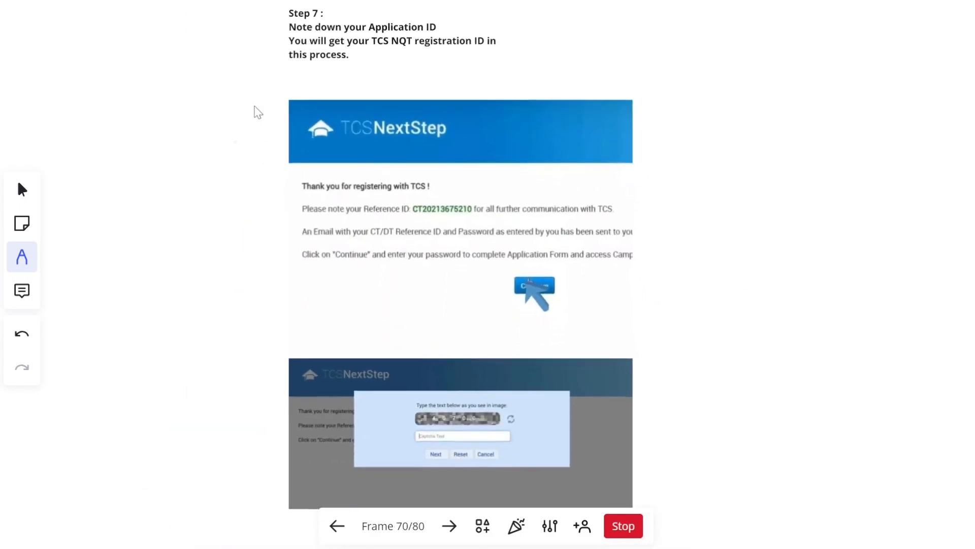
pyautogui.moveTo(255, 38); pyautogui.dragTo(320, 22)
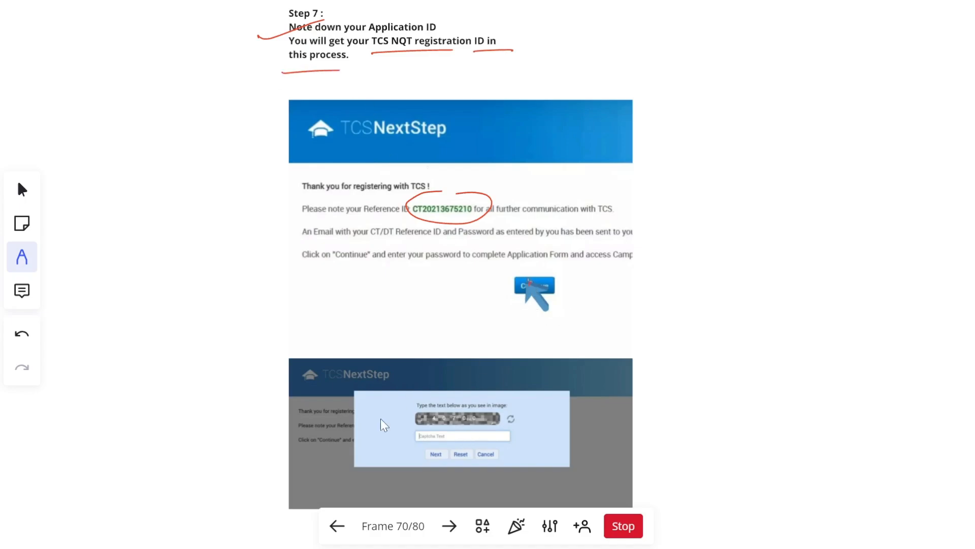
pyautogui.moveTo(512, 471)
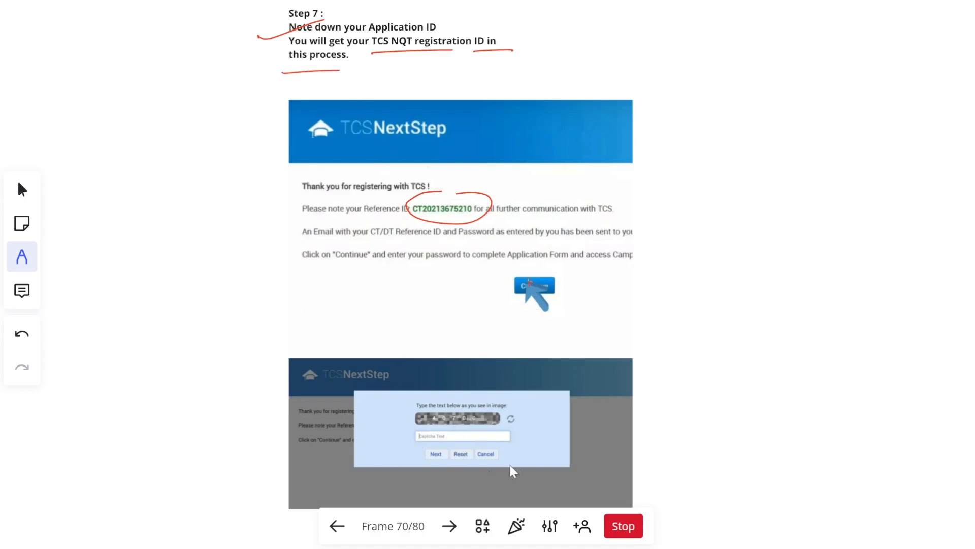
pyautogui.moveTo(486, 439)
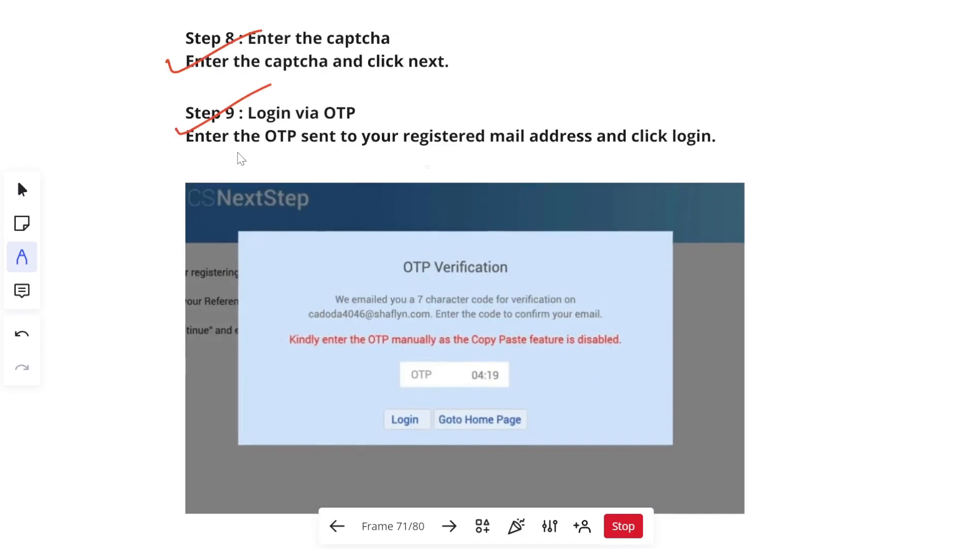
pyautogui.moveTo(236, 151); pyautogui.dragTo(734, 149)
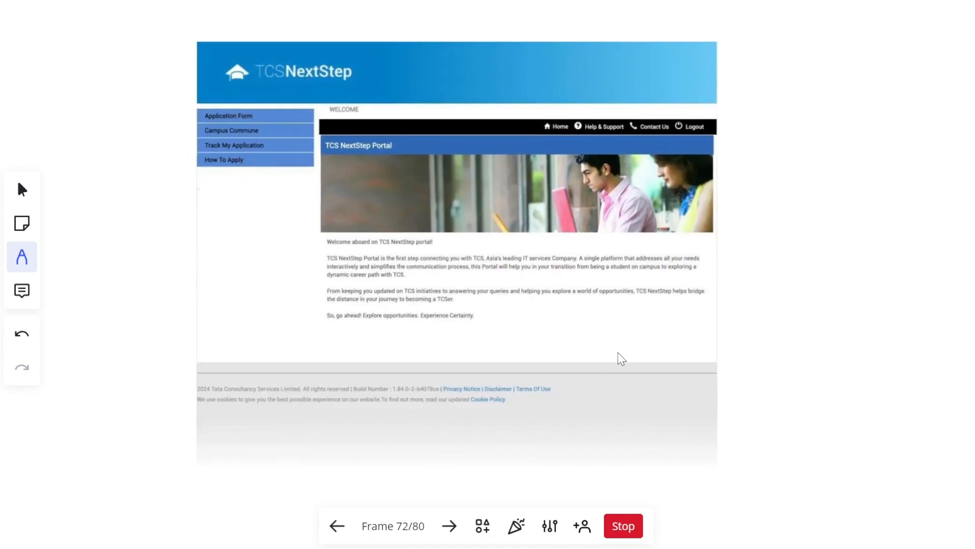
pyautogui.moveTo(336, 297)
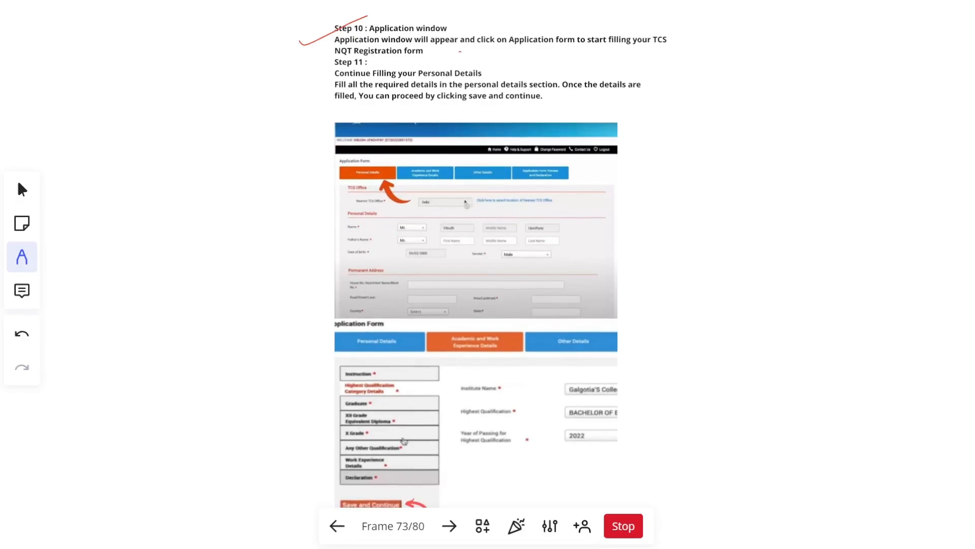
# Underline the Step 10 instructions and mark the Any Other Course, Qualification and Work Experience points.
pyautogui.moveTo(460, 52); pyautogui.dragTo(654, 49)
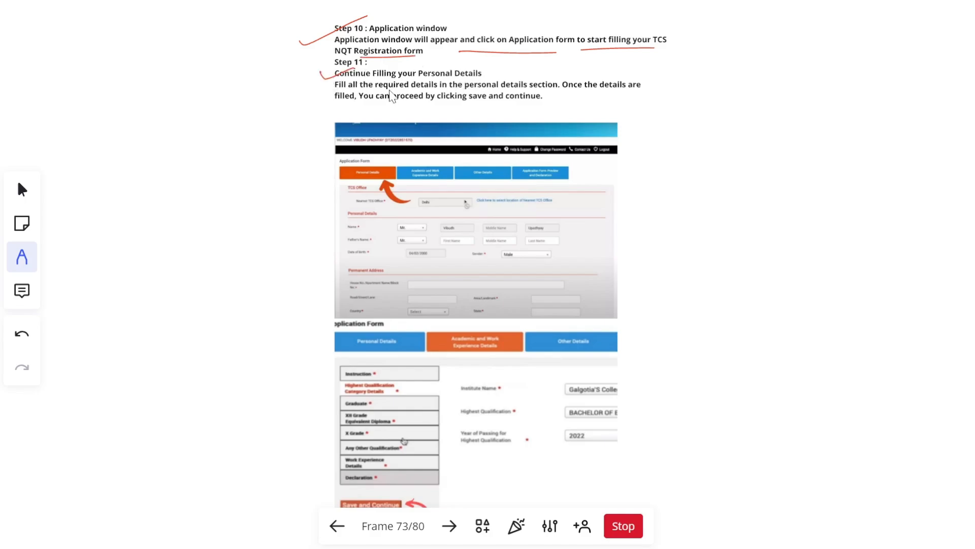
pyautogui.moveTo(570, 98)
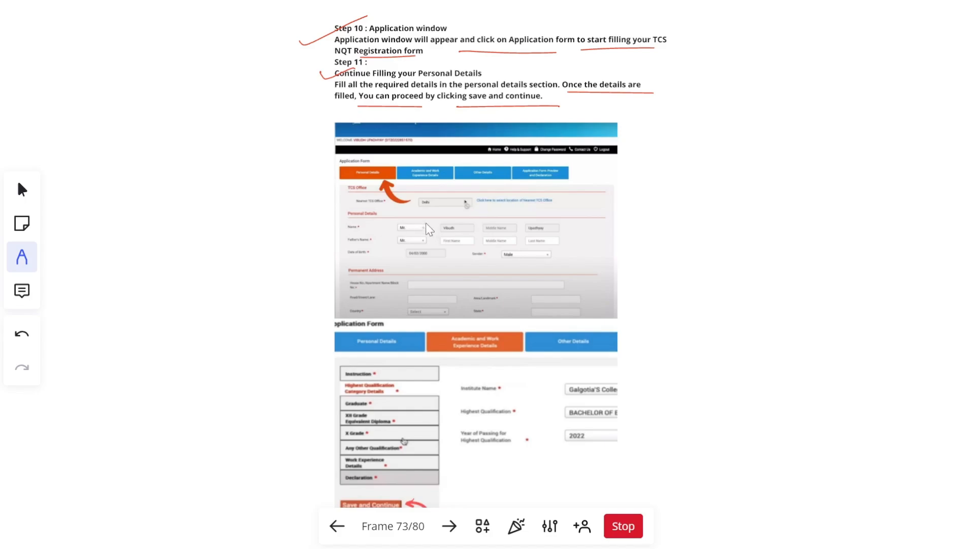
pyautogui.moveTo(450, 275)
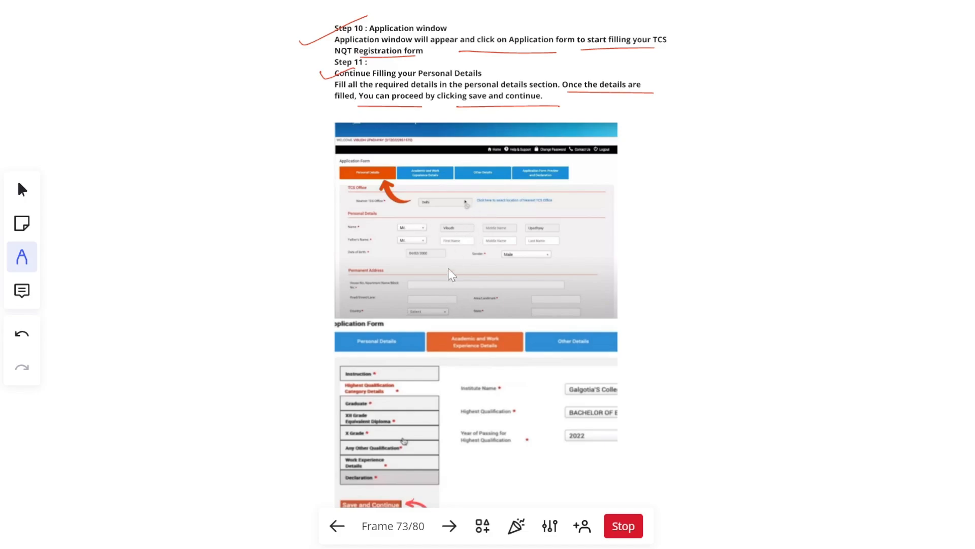
pyautogui.moveTo(467, 244)
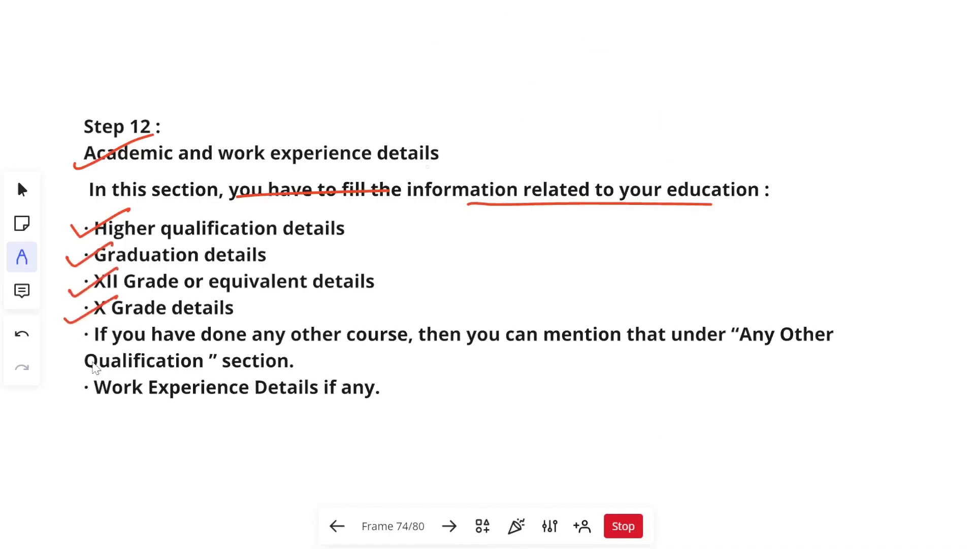
pyautogui.moveTo(338, 355); pyautogui.dragTo(480, 355)
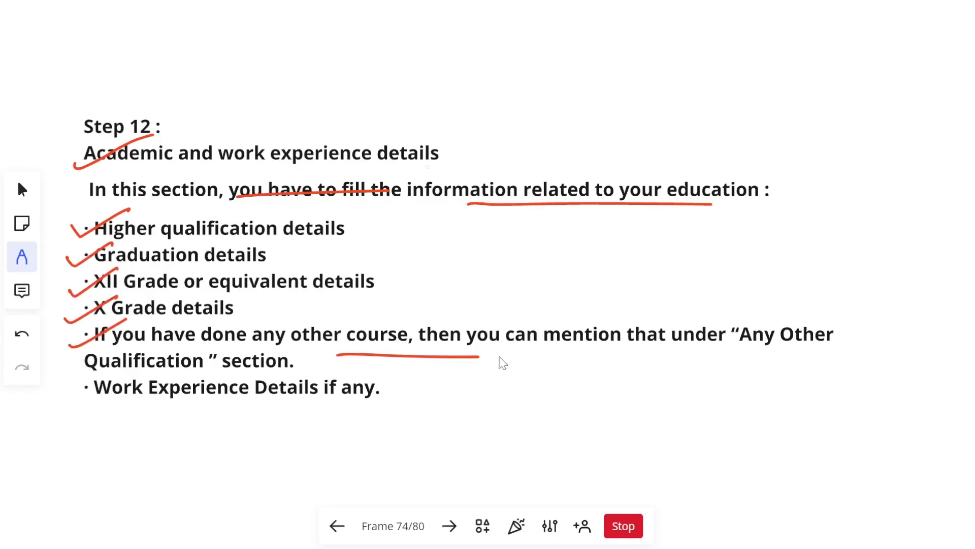
pyautogui.moveTo(569, 353); pyautogui.dragTo(768, 353)
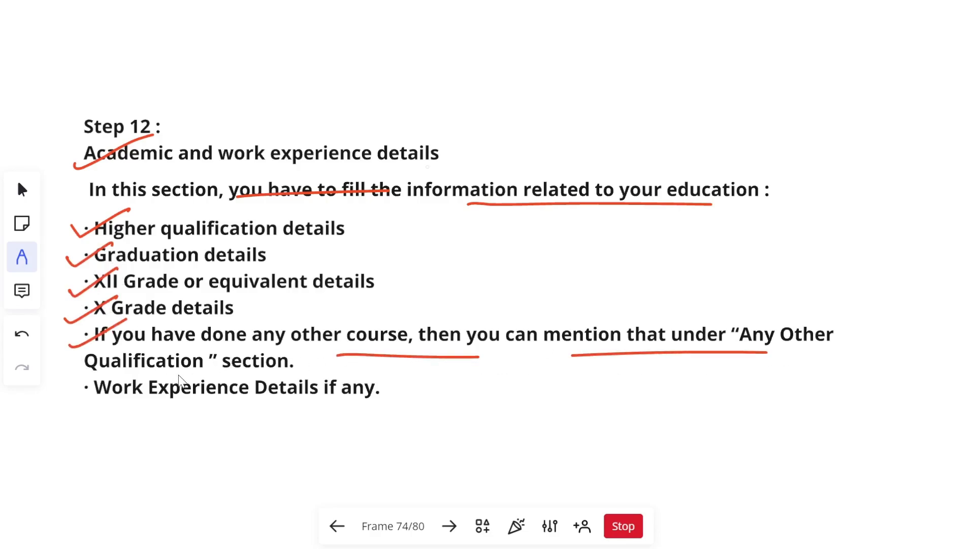
pyautogui.moveTo(179, 370); pyautogui.dragTo(296, 360)
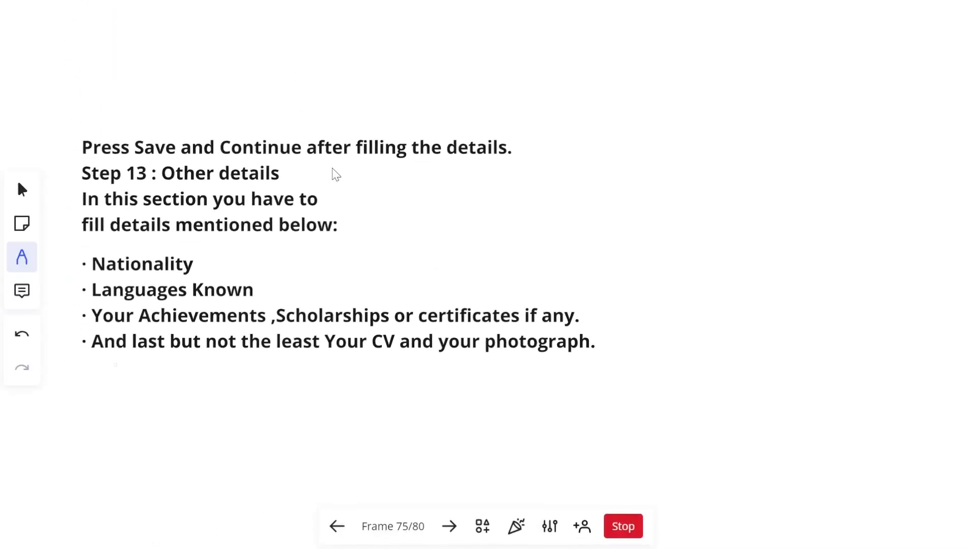
# Underline the filling-details text on Step 13 and the declaration part on Step 14 in red.
pyautogui.moveTo(405, 167); pyautogui.dragTo(513, 161)
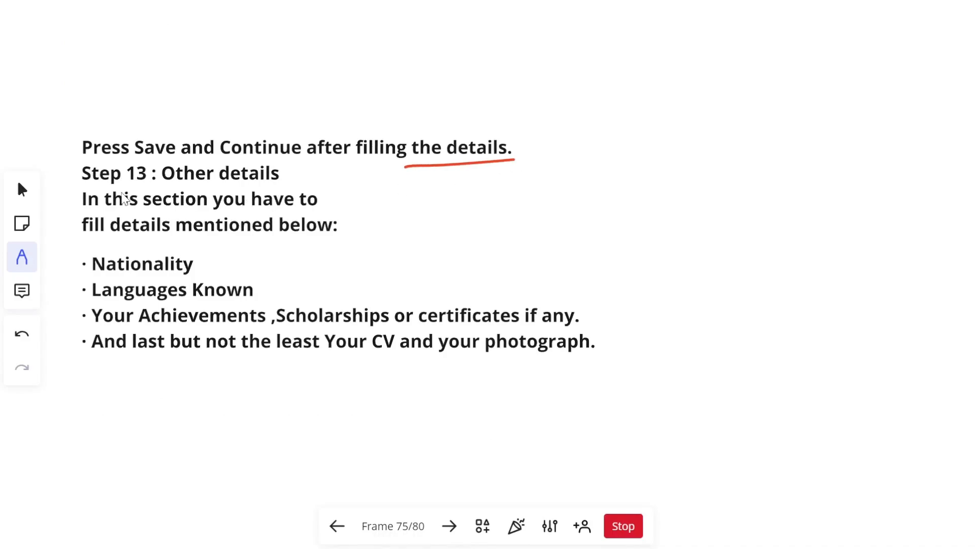
pyautogui.moveTo(81, 187); pyautogui.dragTo(280, 175)
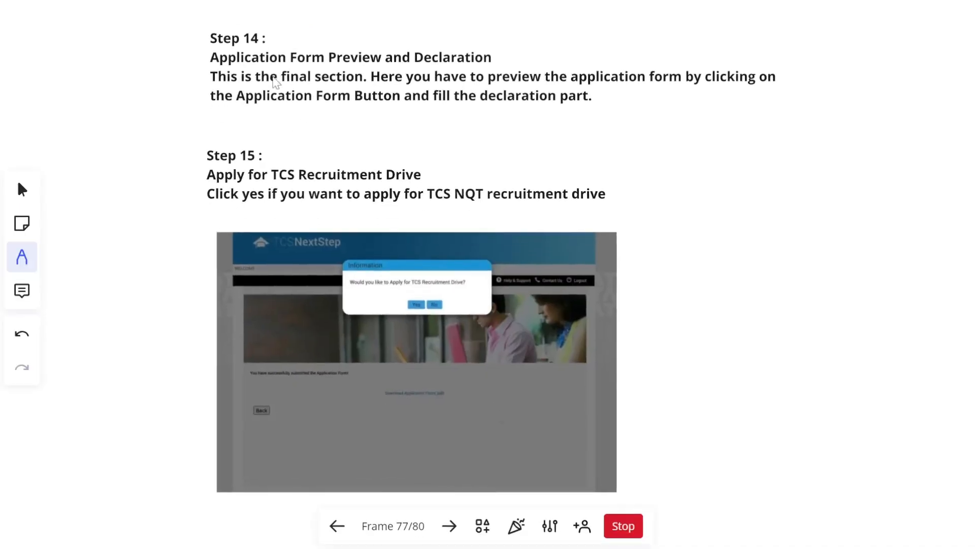
pyautogui.moveTo(288, 89)
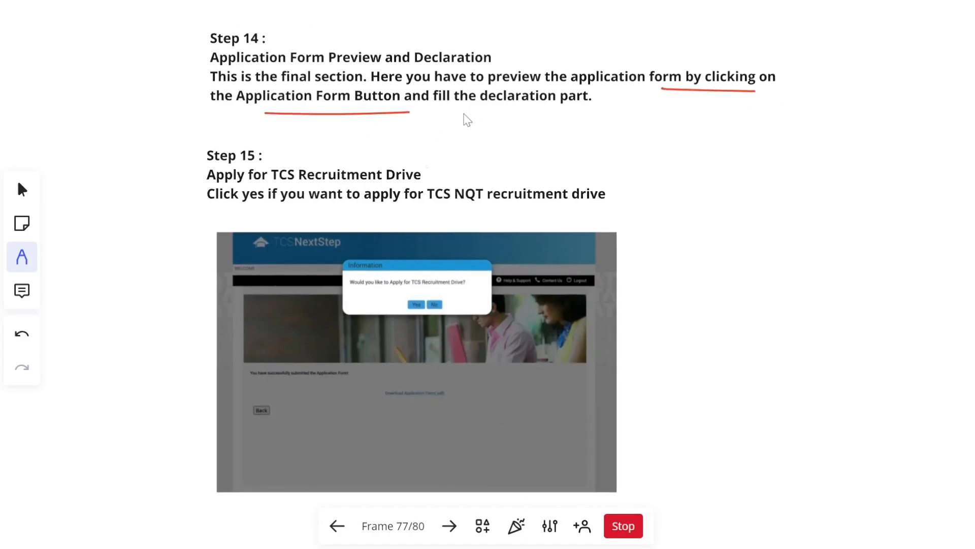
pyautogui.moveTo(463, 113); pyautogui.dragTo(565, 114)
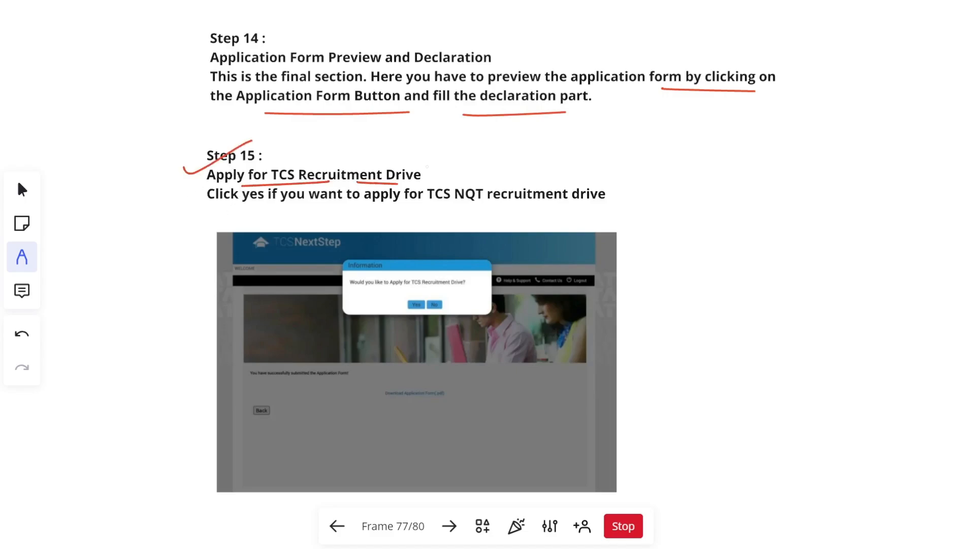
# Tick Step 15, underline Recruitment Drive, and tick the test centre and job location fields.
pyautogui.moveTo(249, 211); pyautogui.dragTo(553, 206)
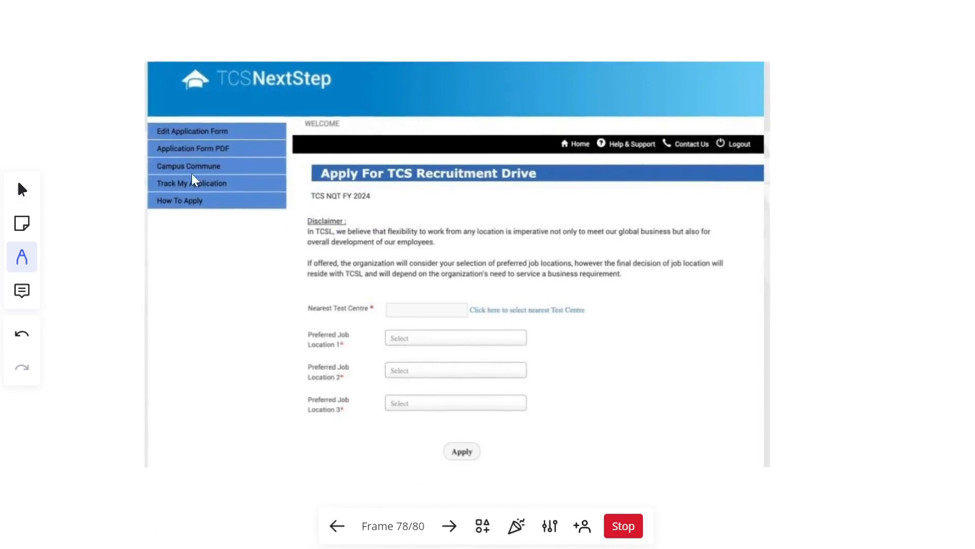
pyautogui.moveTo(282, 347)
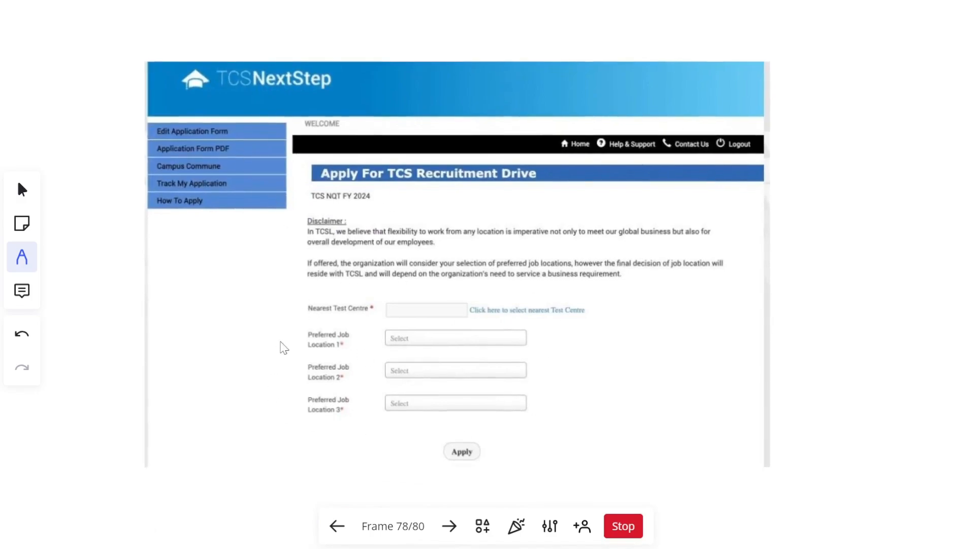
pyautogui.moveTo(309, 315)
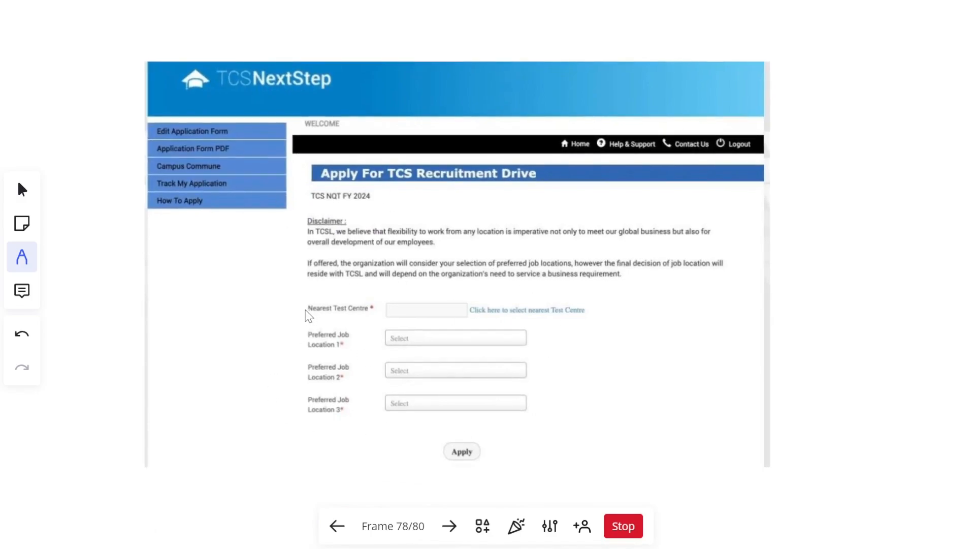
pyautogui.moveTo(360, 282); pyautogui.dragTo(290, 310)
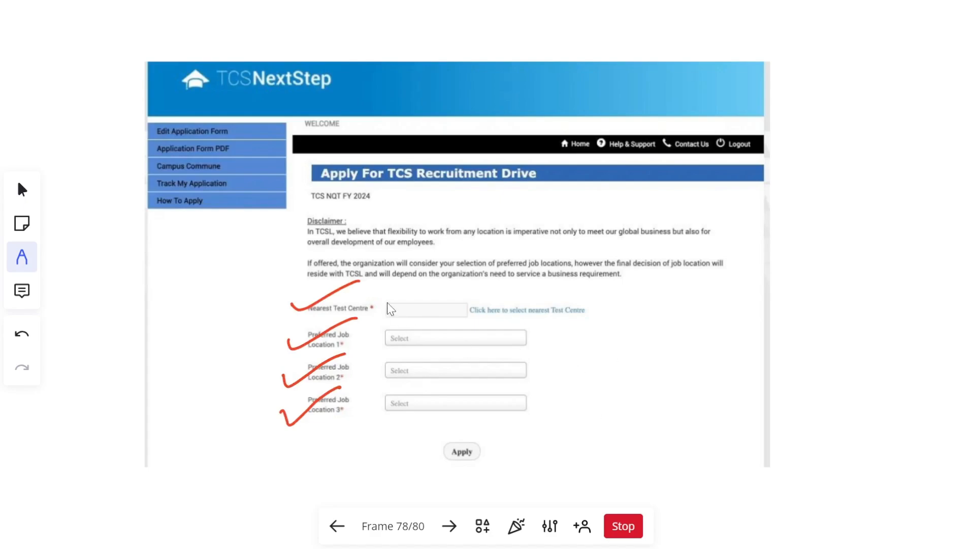
pyautogui.moveTo(385, 319); pyautogui.dragTo(476, 311)
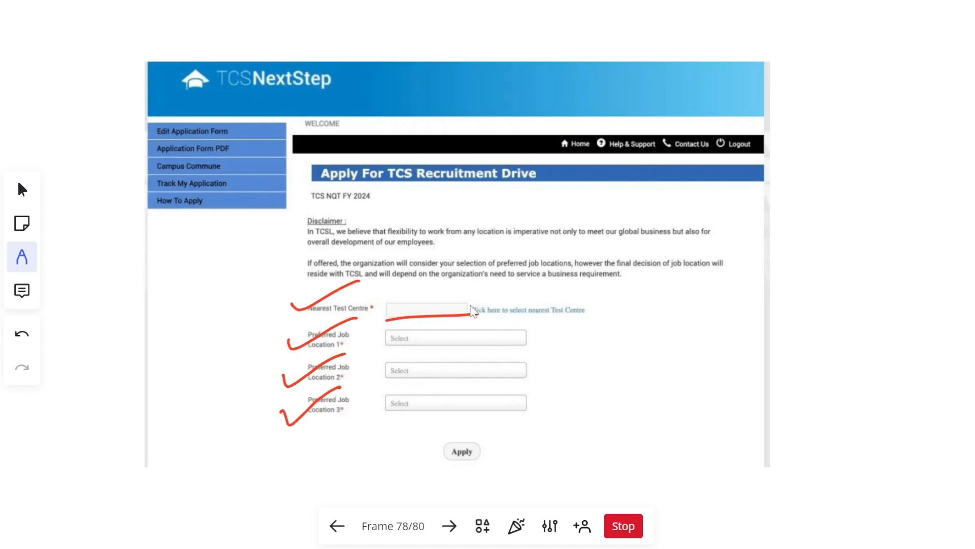
pyautogui.moveTo(541, 368)
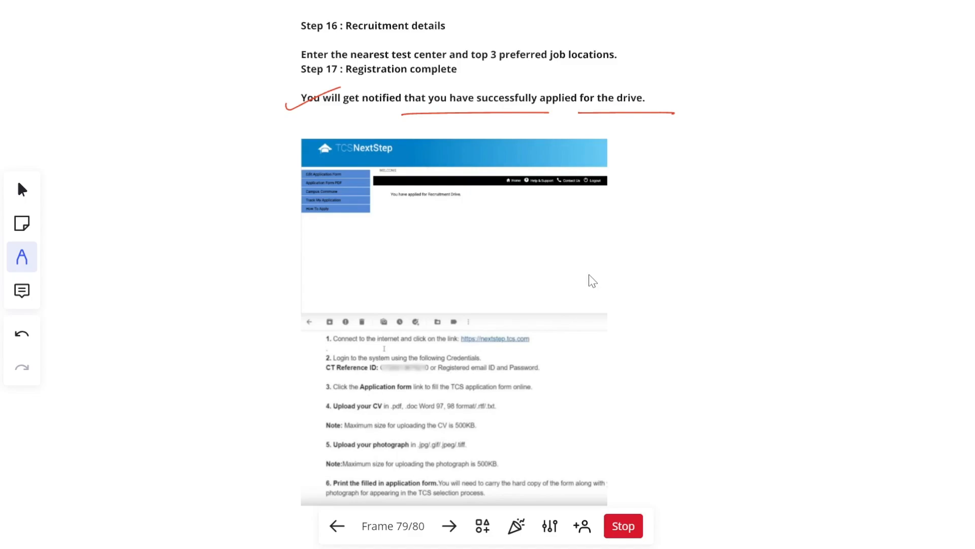
# Scroll to Step 18 and underline 'successfully' and 'submit your registration form' in red.
pyautogui.scroll(-3)
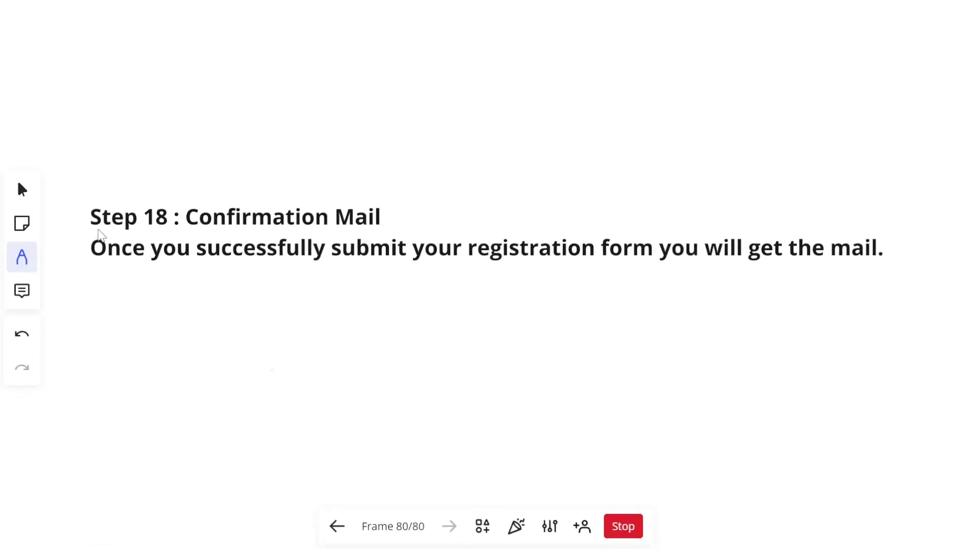
pyautogui.moveTo(111, 274); pyautogui.dragTo(676, 275)
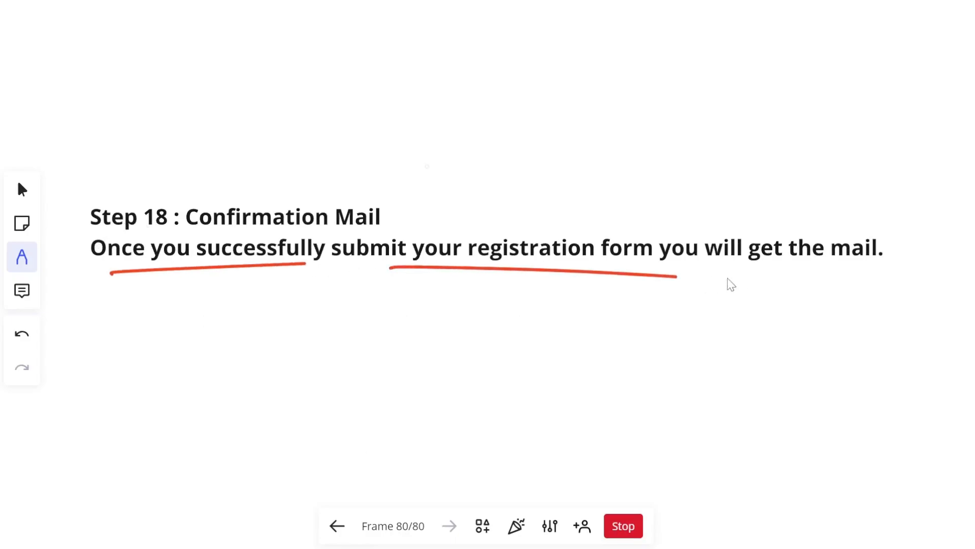
pyautogui.moveTo(737, 275); pyautogui.dragTo(870, 274)
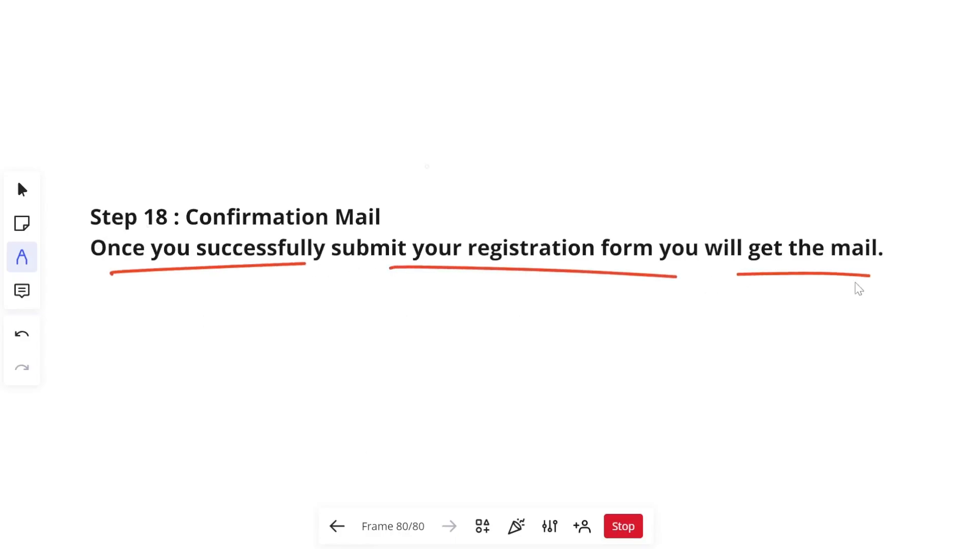